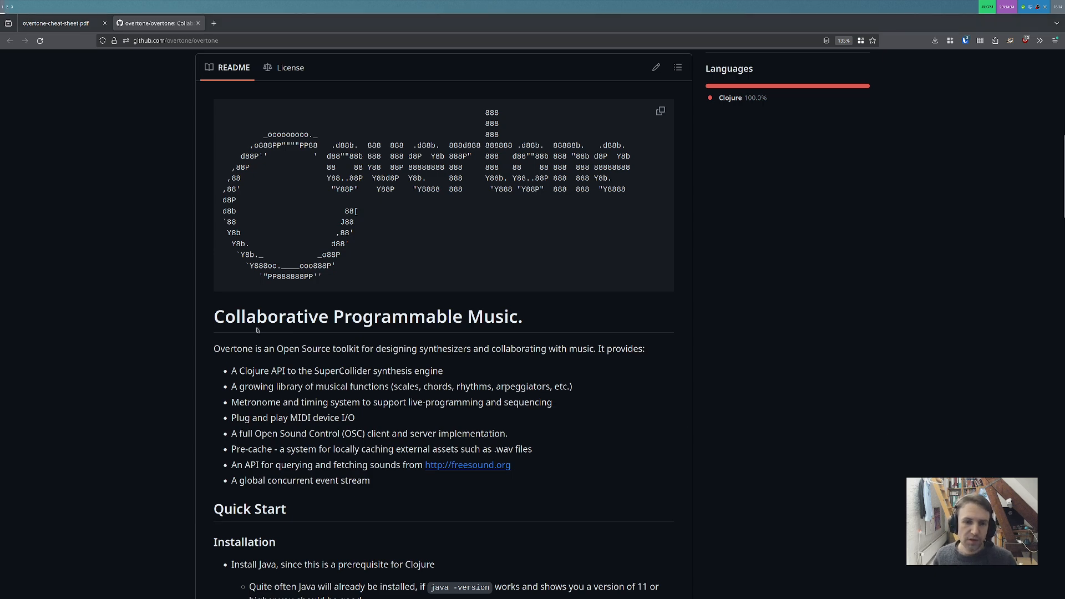
Step: Scroll the Overtone README down to the Quick Start installation steps
scroll(down, 3)
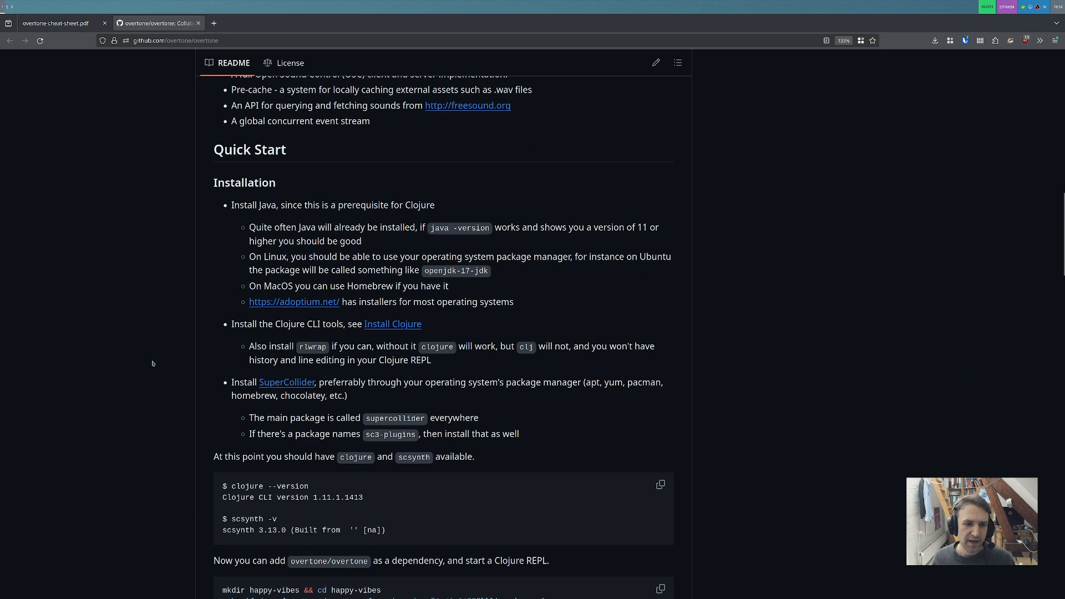
mouse_move(154, 272)
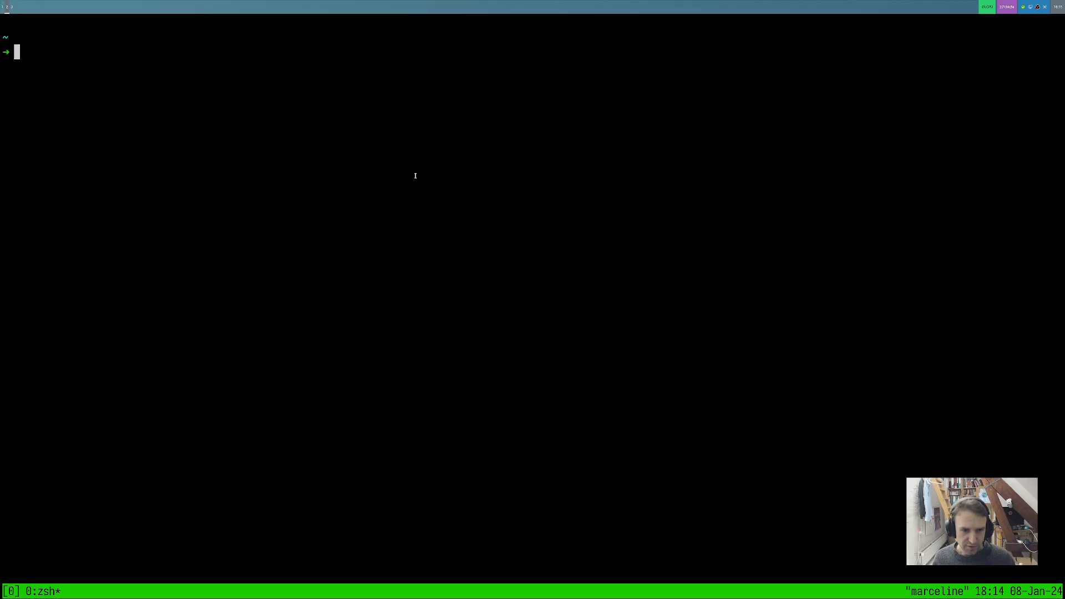
Step: Run java -version to confirm Java 17.0.9 is installed
text(ja)
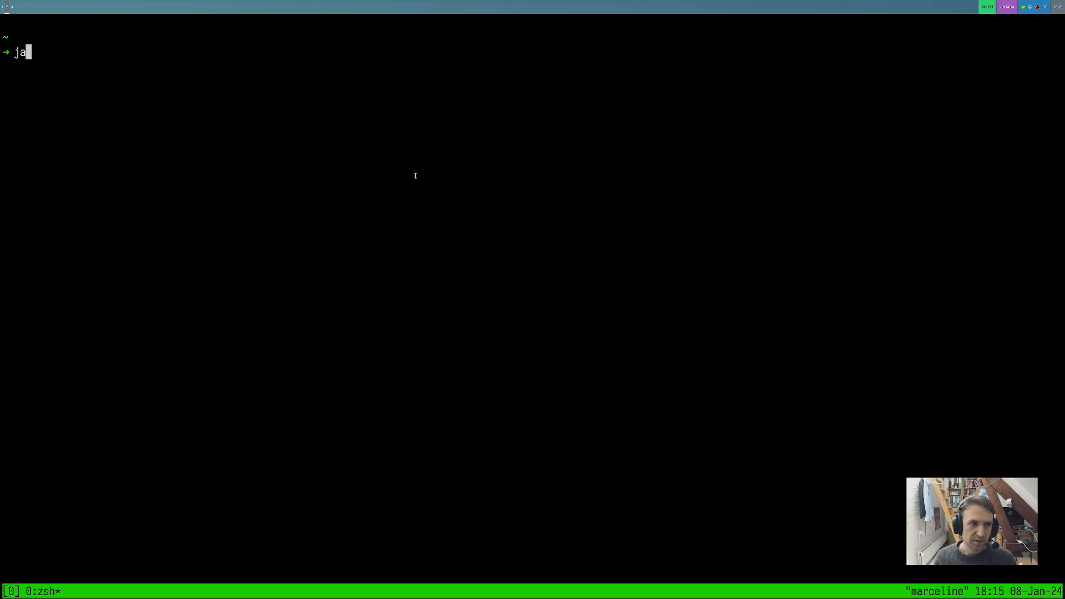
text(va -)
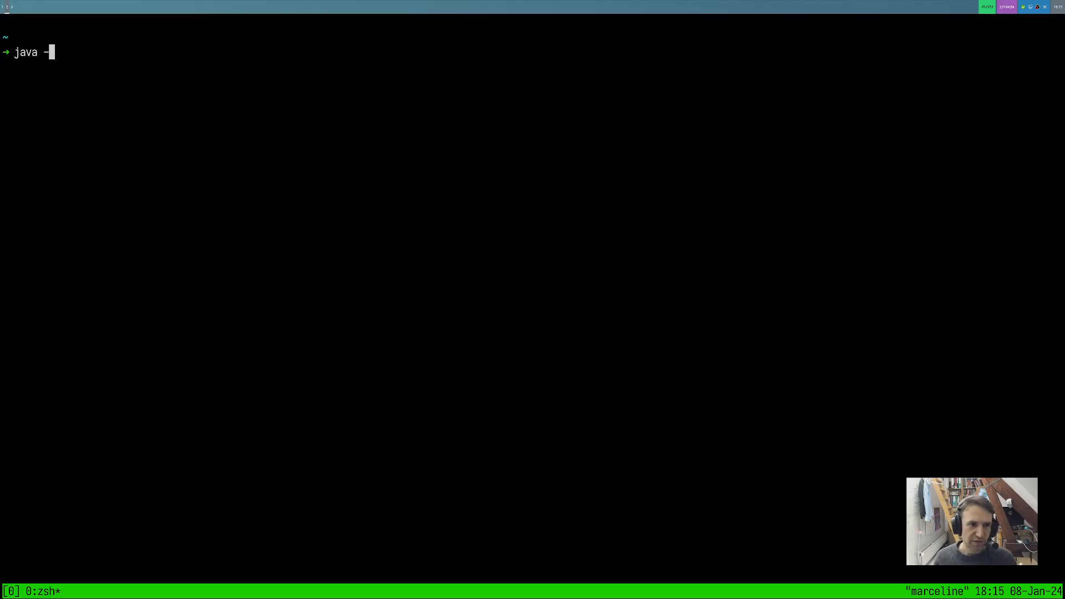
text(version)
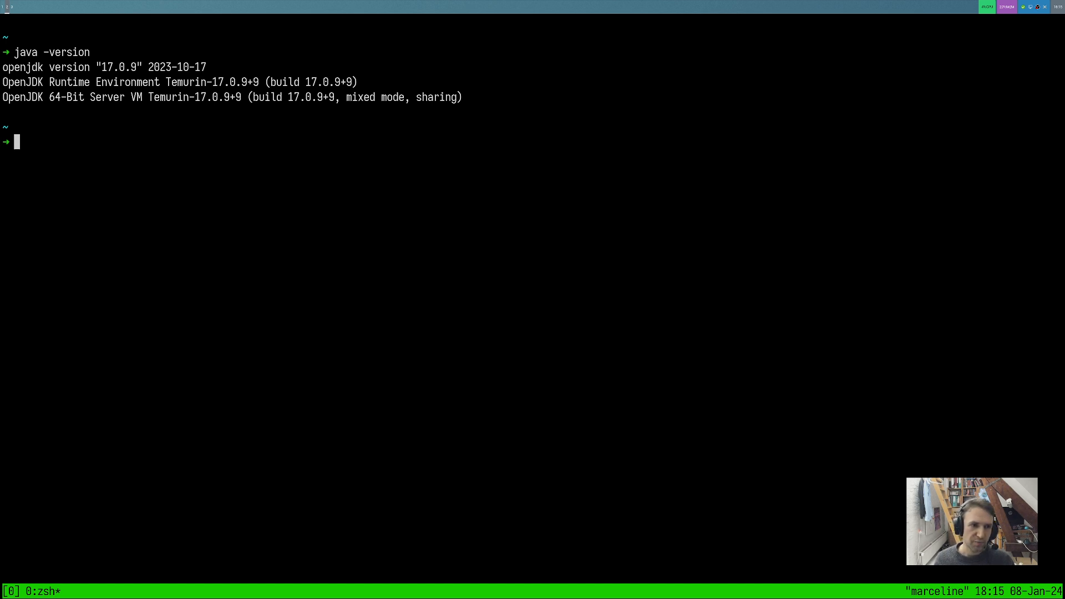
Step: List installed OpenJDK packages with dpkg -l | grep openjdk, then begin typing sdkman
text(dp)
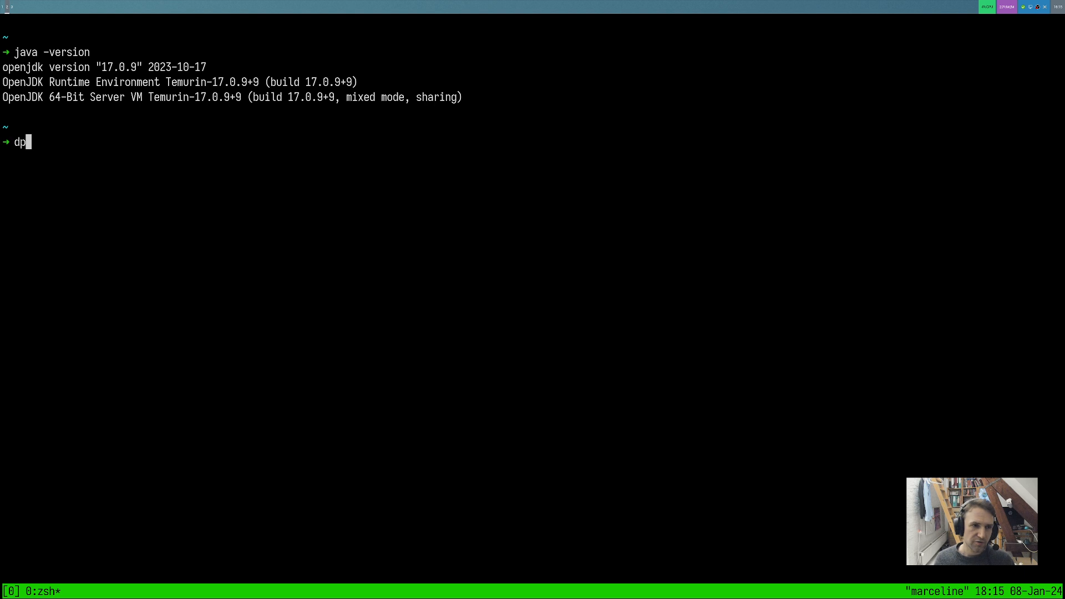
text(kg -l)
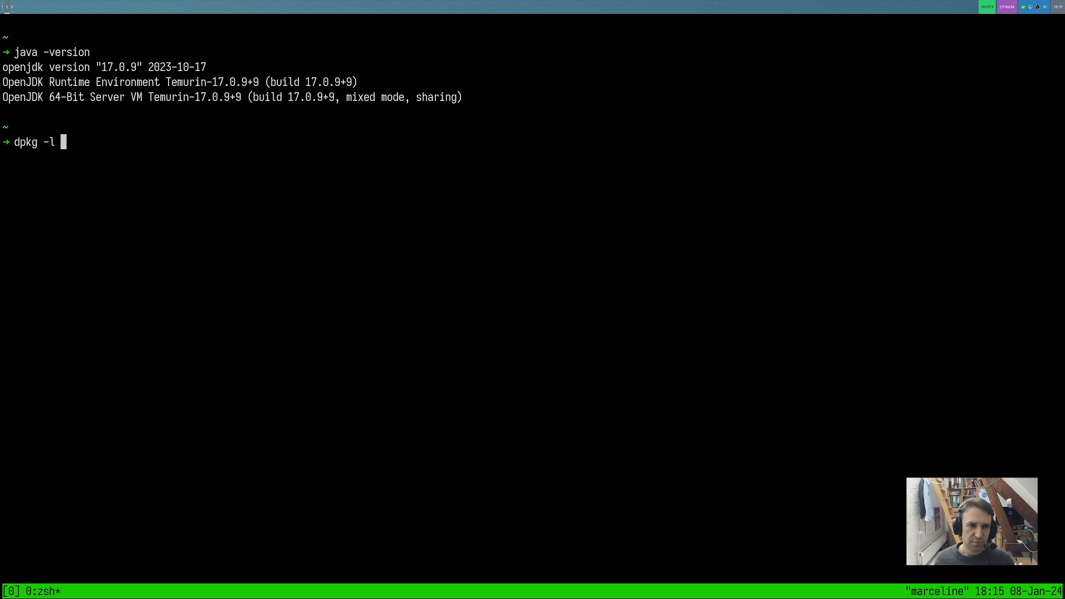
text(| grep opend)
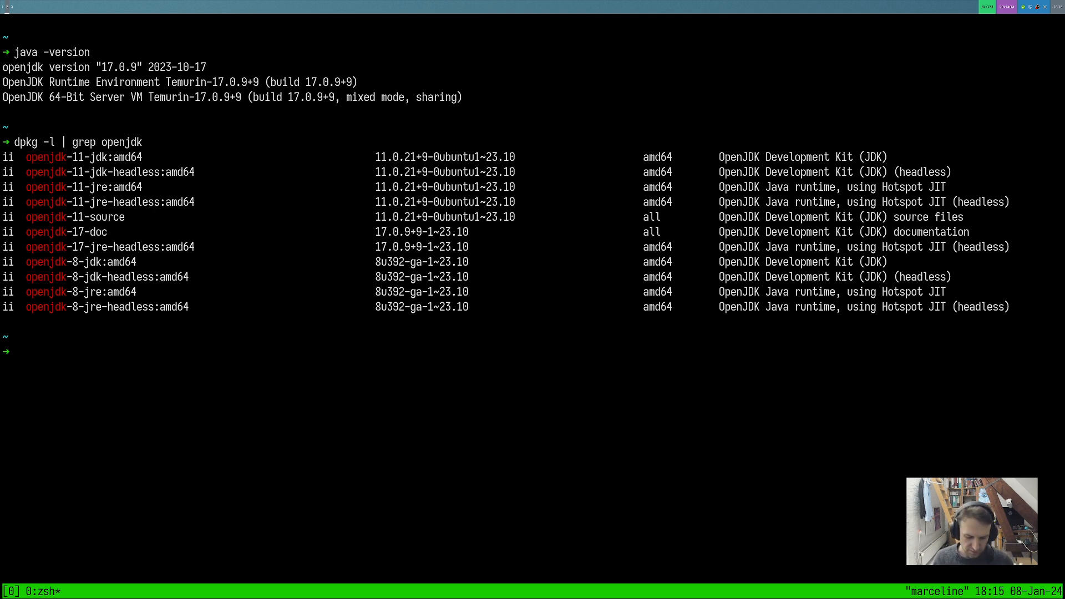
text(sdkm)
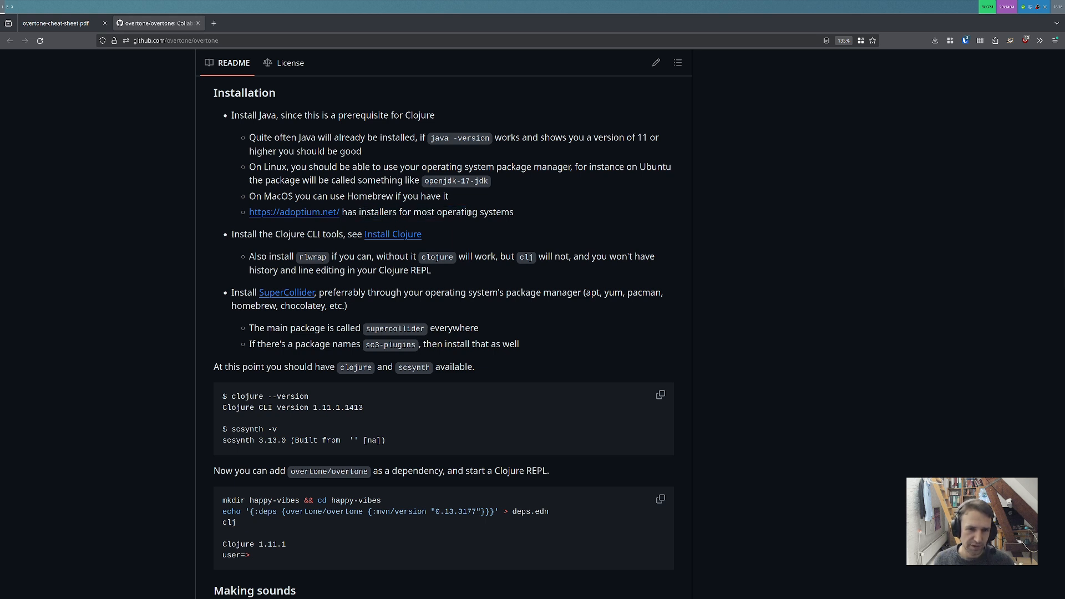
Step: Open the Install Clojure guide in a new tab and select its Linux script-installer commands
click(392, 234)
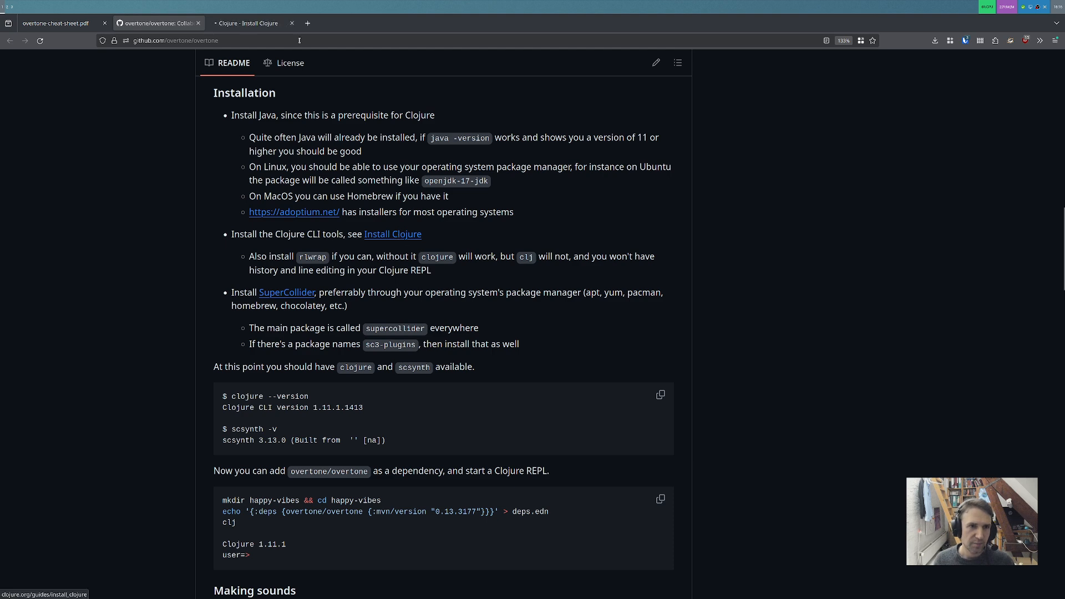
click(249, 22)
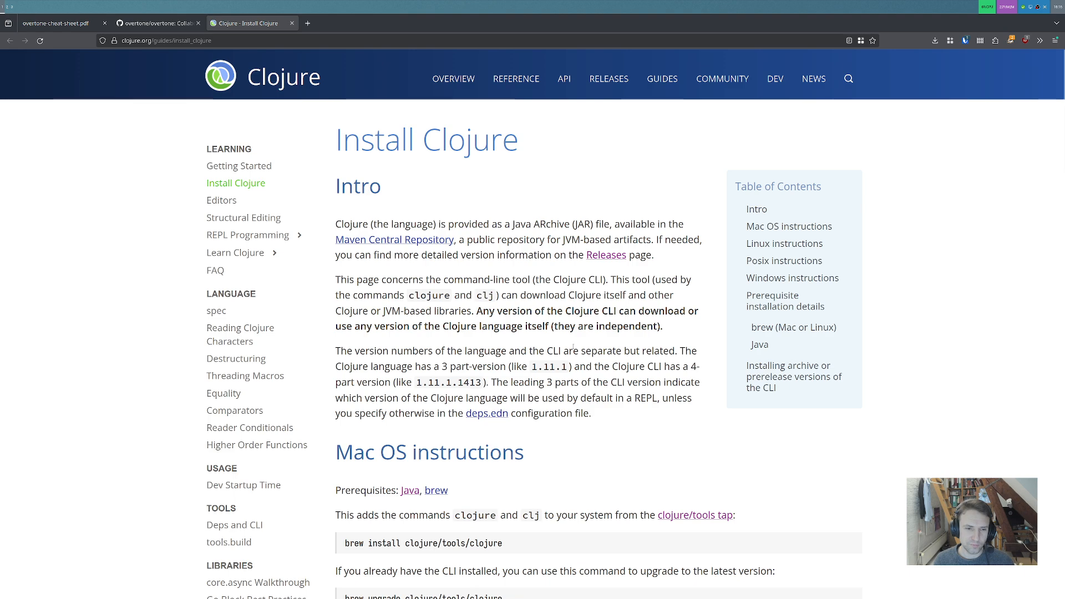
scroll(down, 3)
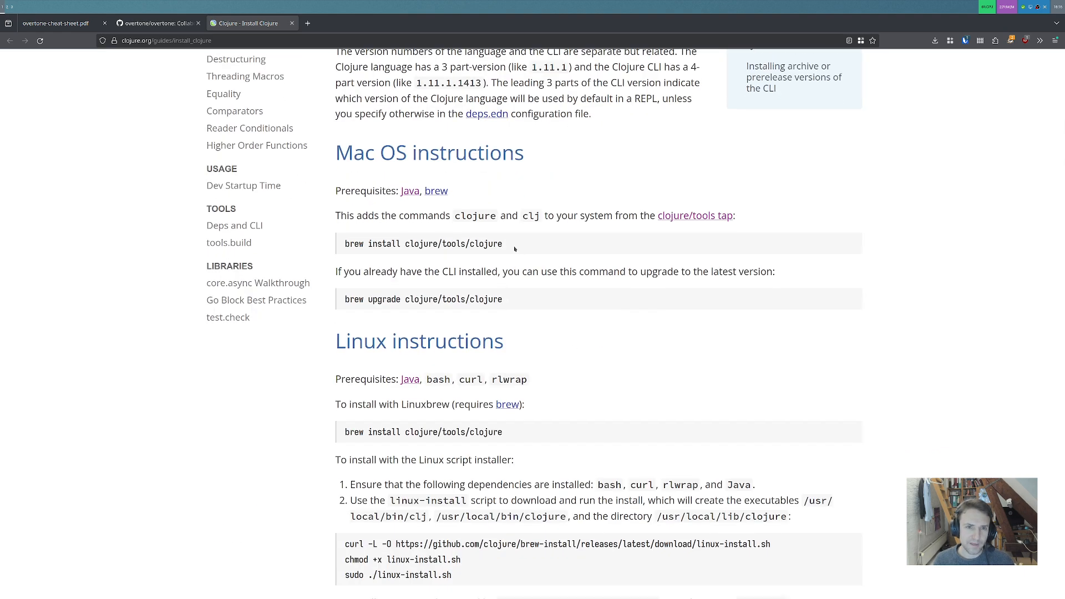
scroll(down, 3)
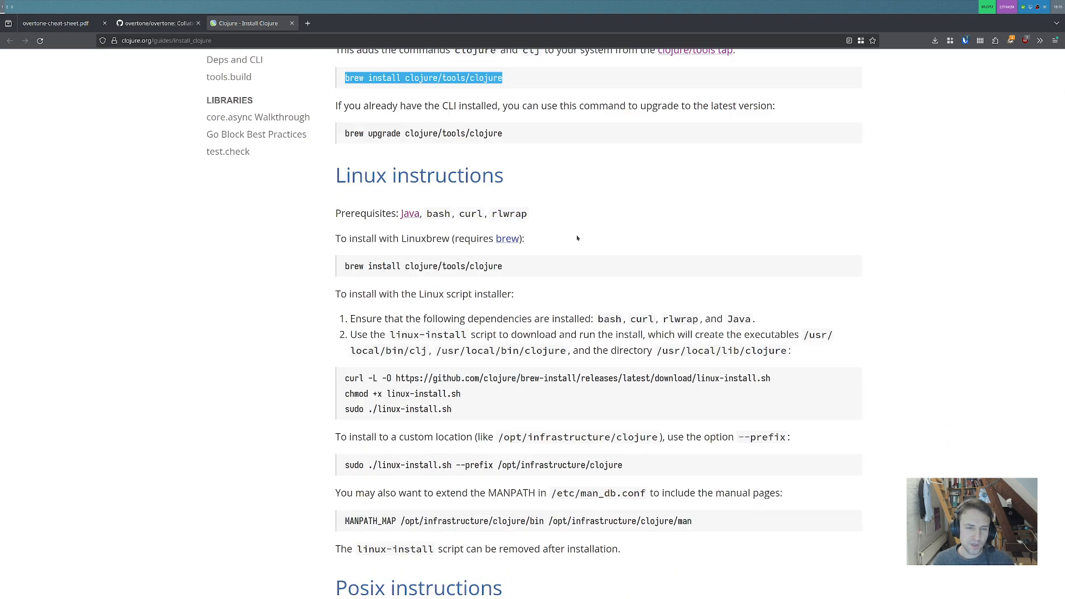
scroll(down, 3)
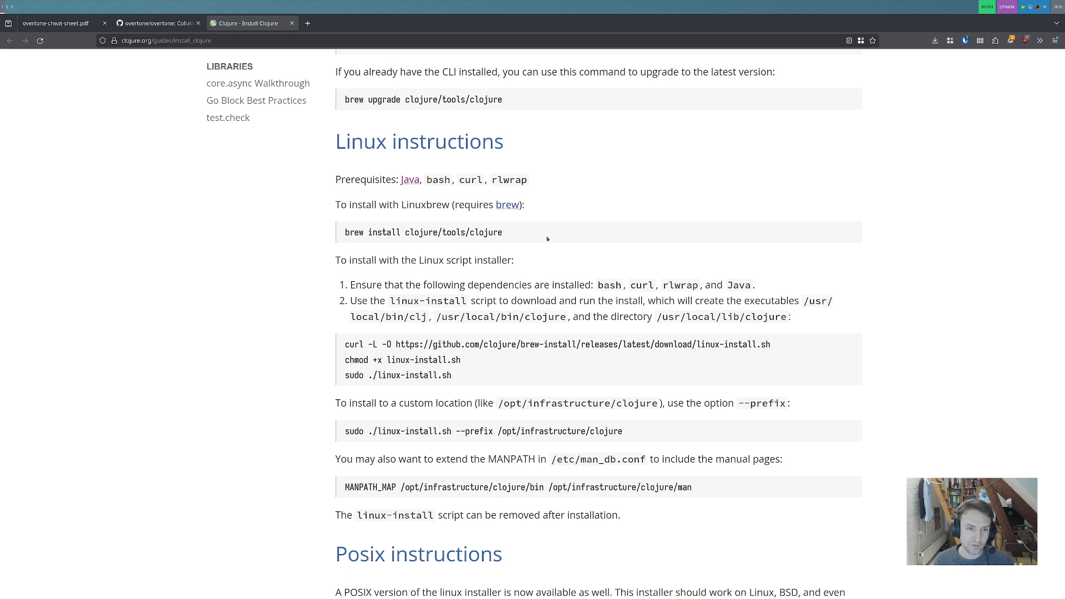
scroll(down, 3)
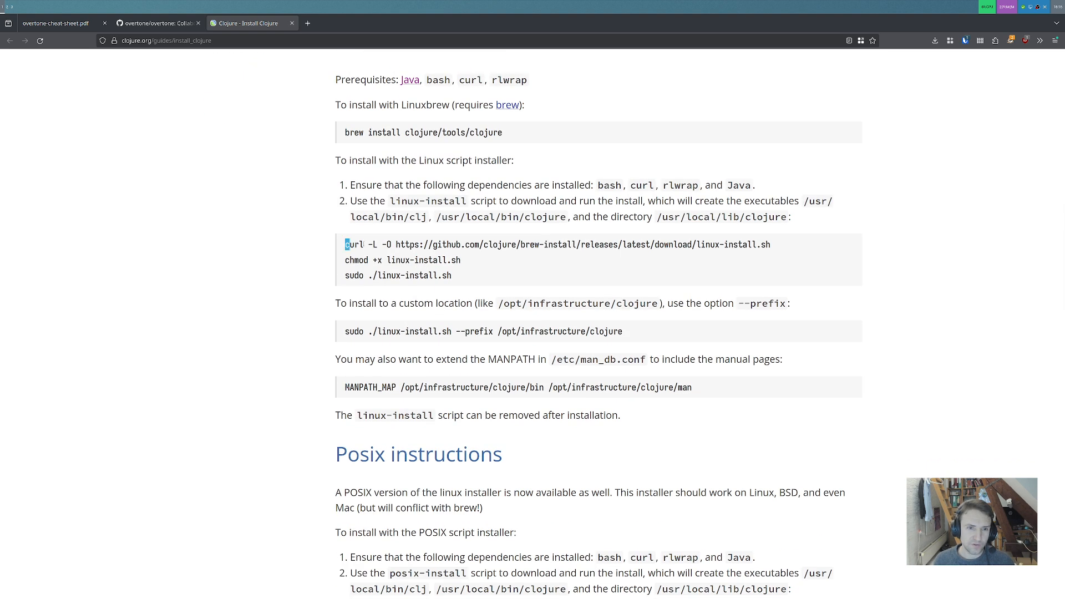
drag(345, 244, 453, 275)
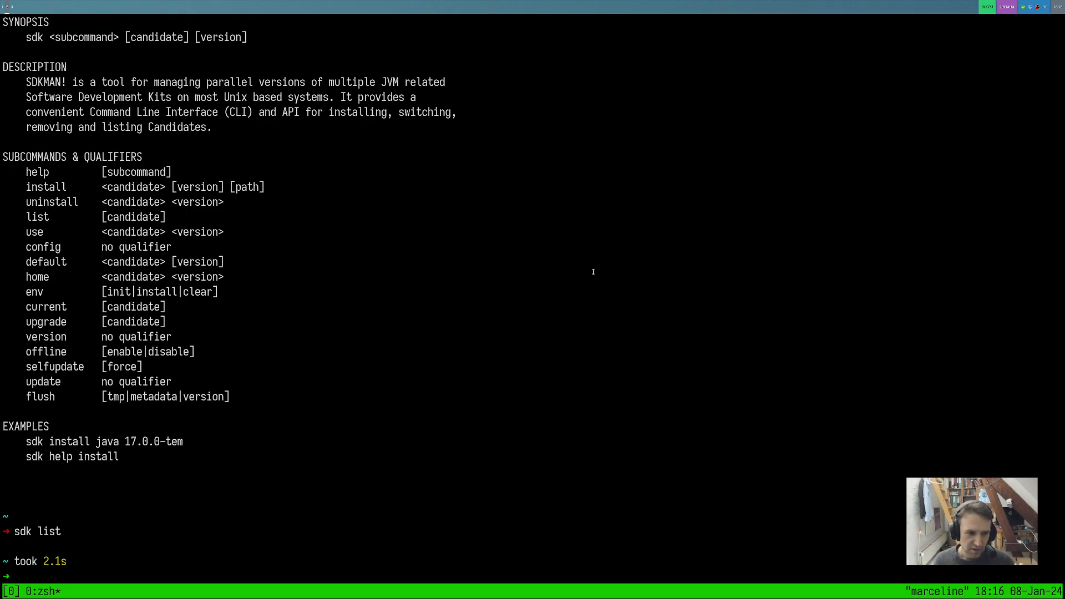
Step: Run clojure --version to confirm CLI 1.11.1.1386, then type dpkg -l | grep rlwrap
text(cloj)
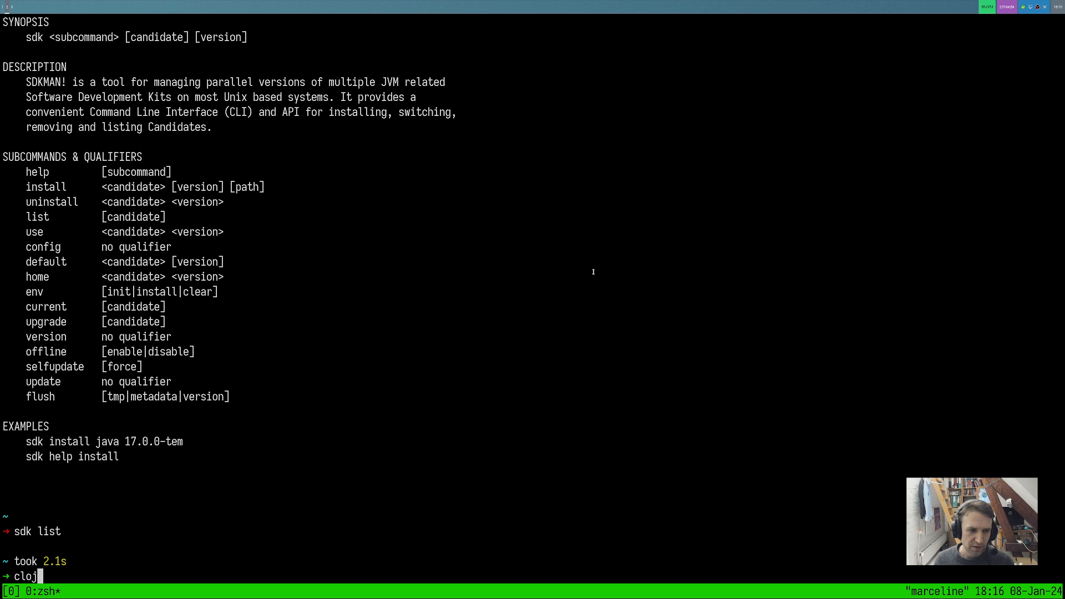
text(ure)
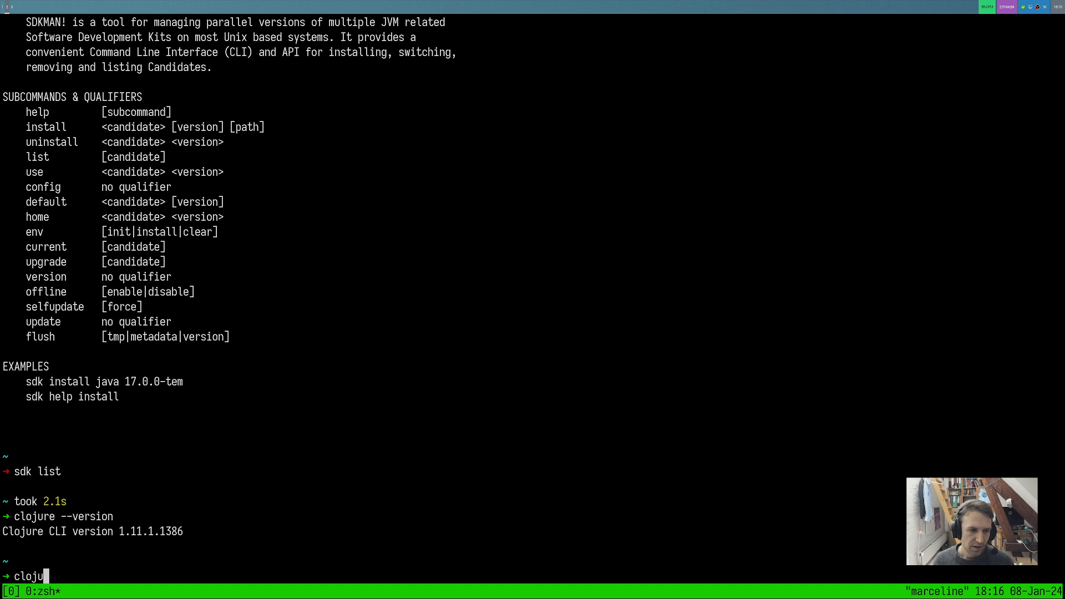
text((+ 1)
text(dpkg -l)
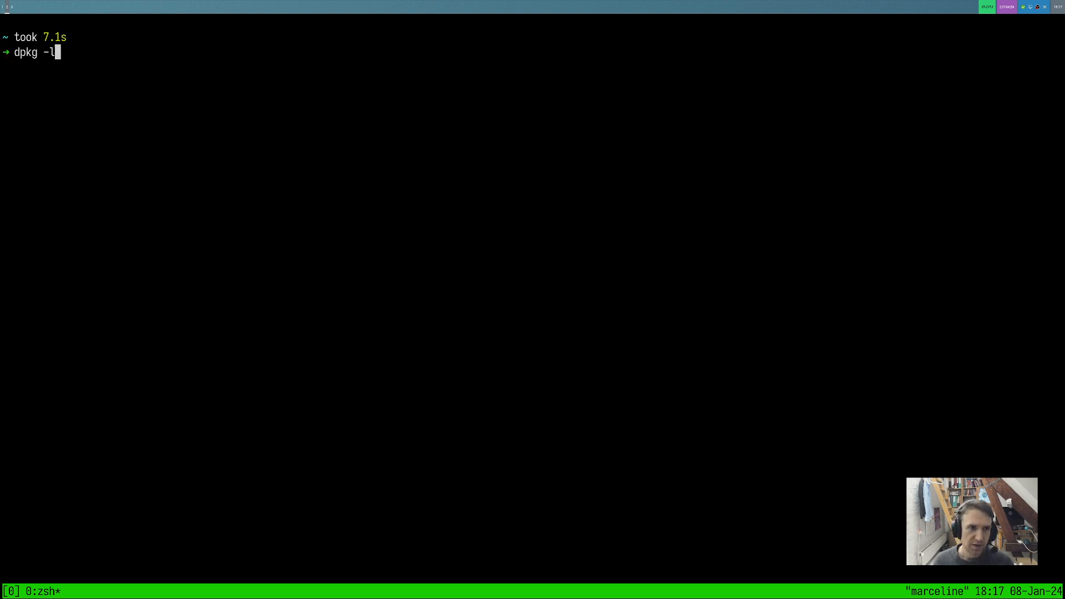
text(| grep rlwra)
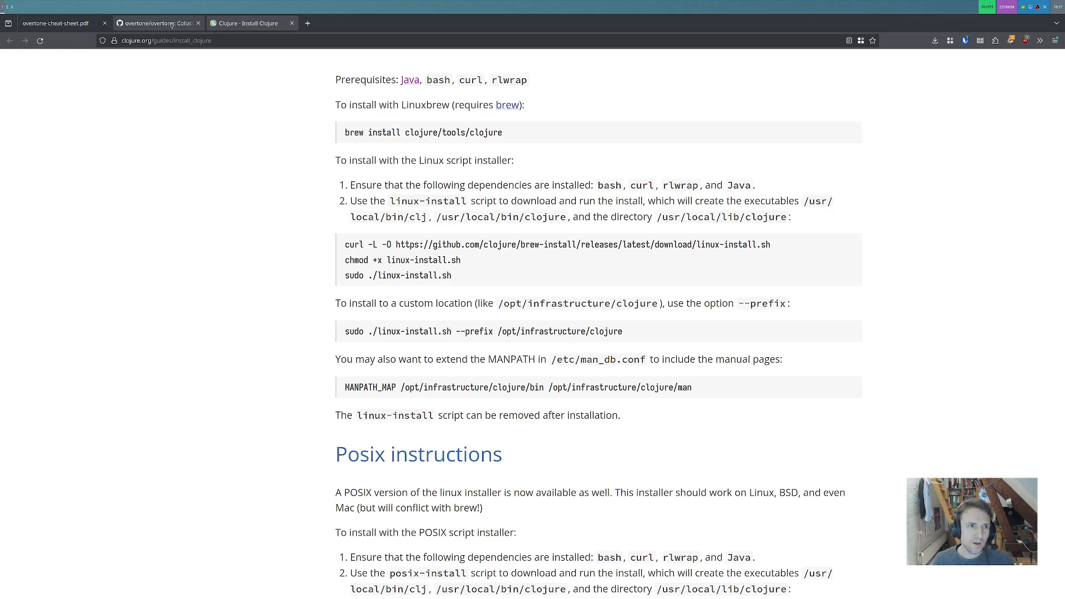
Step: Switch to the overtone/overtone tab to see the README again
click(157, 22)
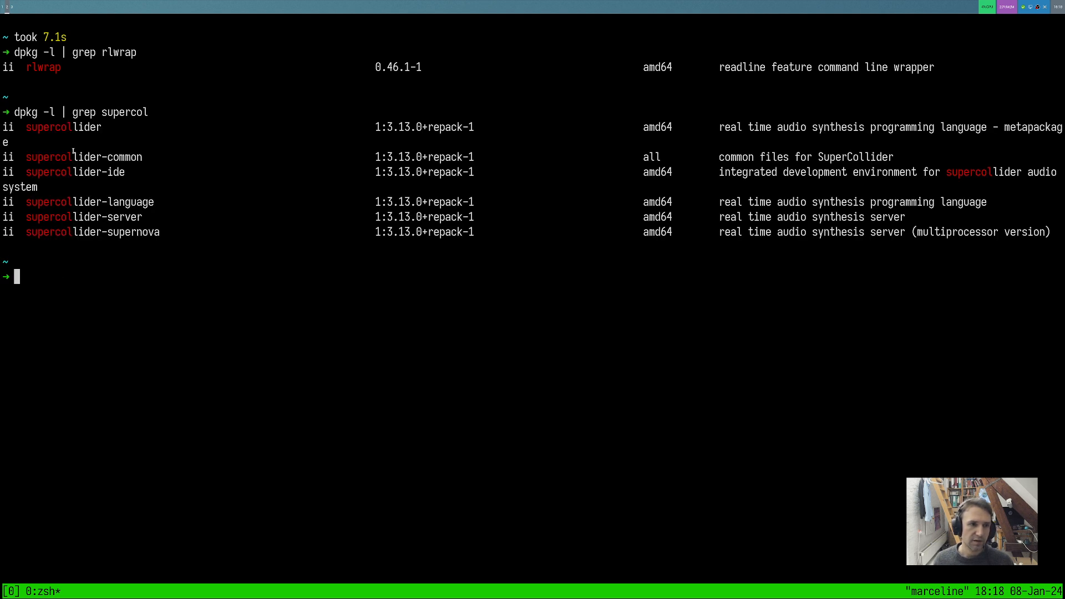
Step: List installed SuperCollider and sc3-plugins packages with dpkg -l | grep
double_click(63, 127)
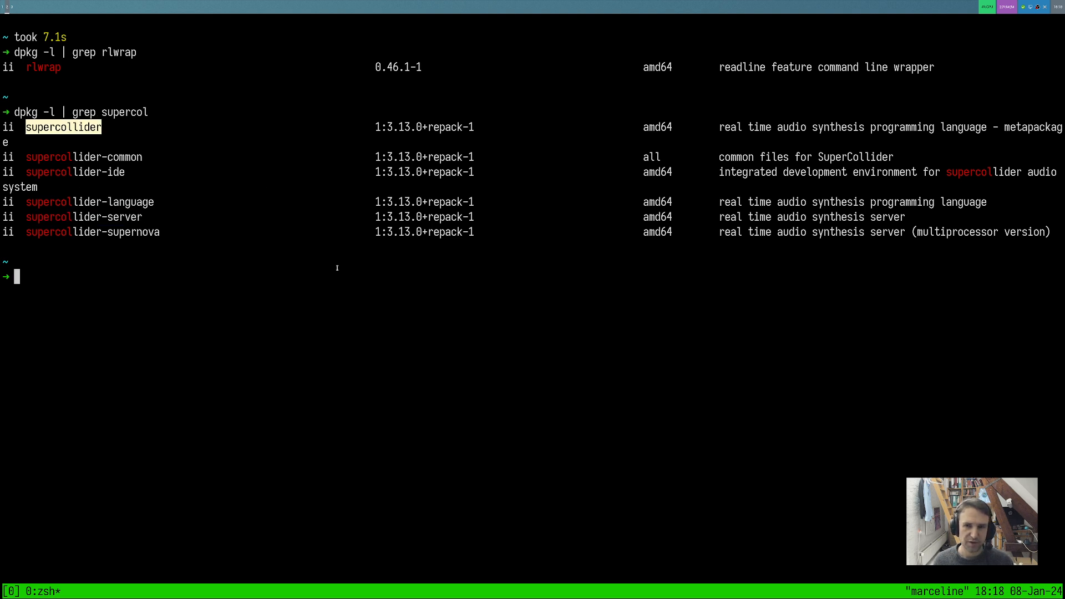
text(dpkg -l | grep supercol)
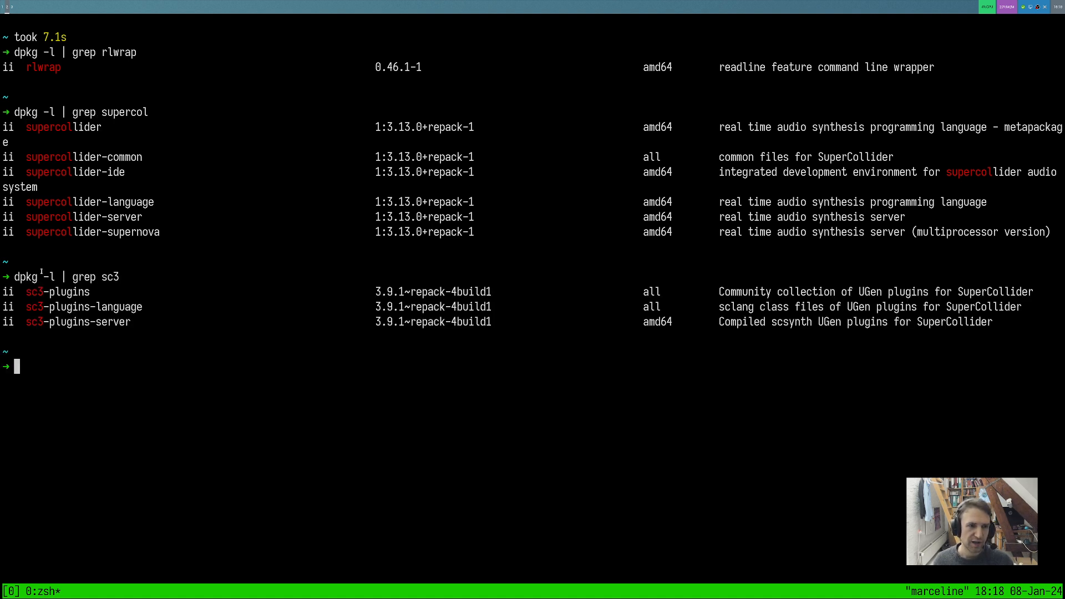
double_click(58, 291)
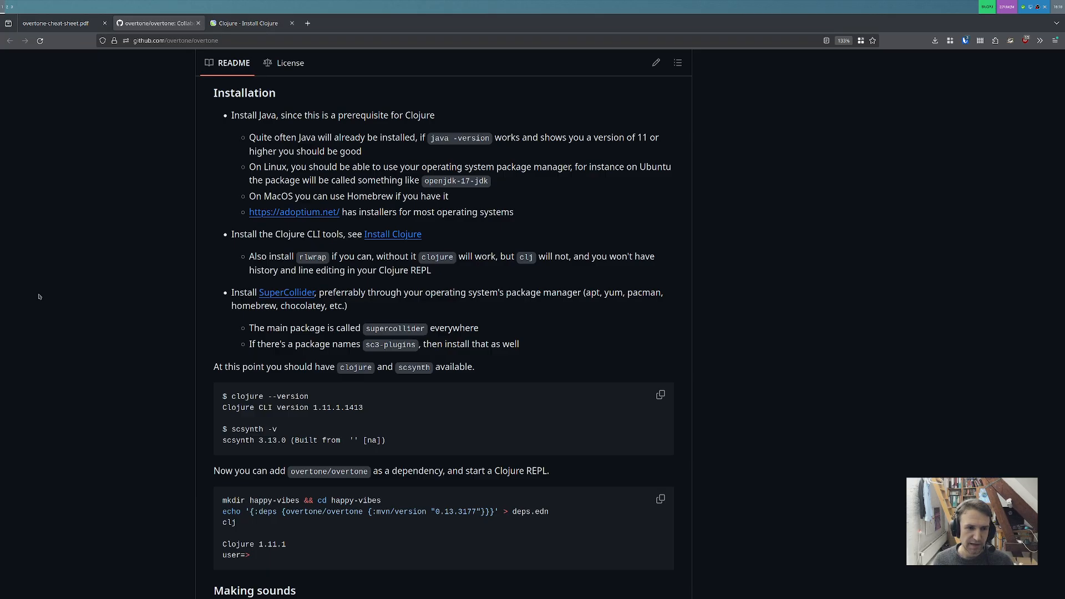
Step: Run scsynth -v to show version 3.13.0, then start typing which scsynth
scroll(down, 3)
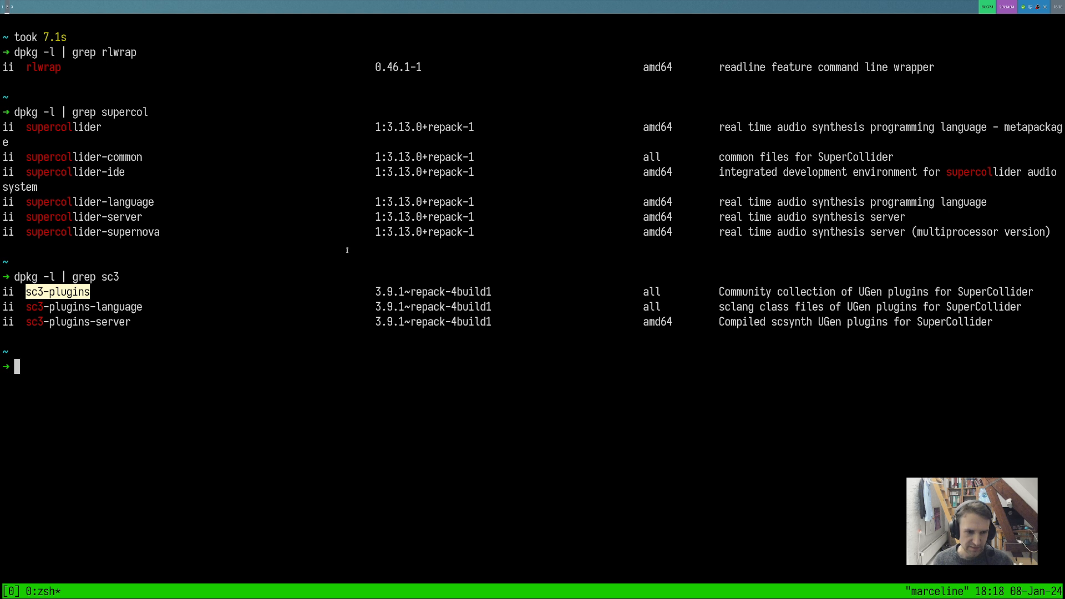
text(scsynth -v)
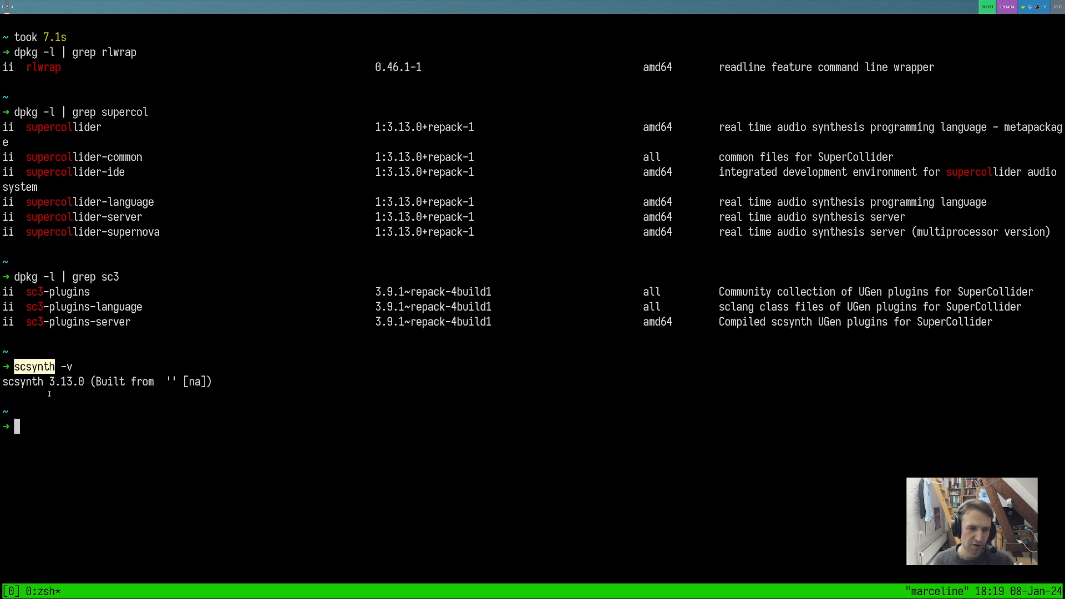
text(which sc)
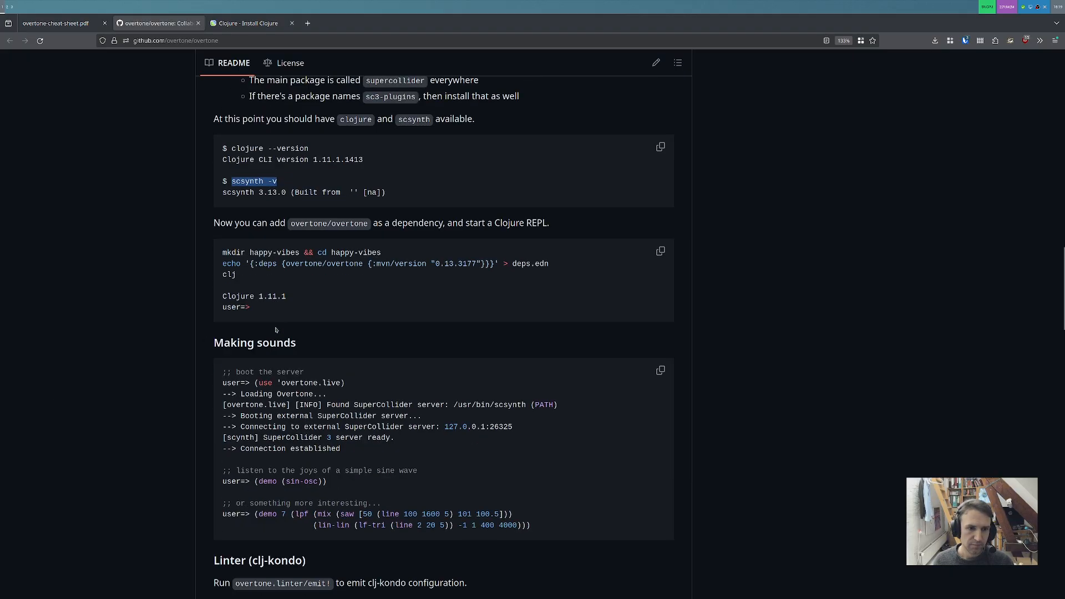
Step: Select the README's mkdir and echo commands that create happy-vibes and its deps.edn
scroll(down, 3)
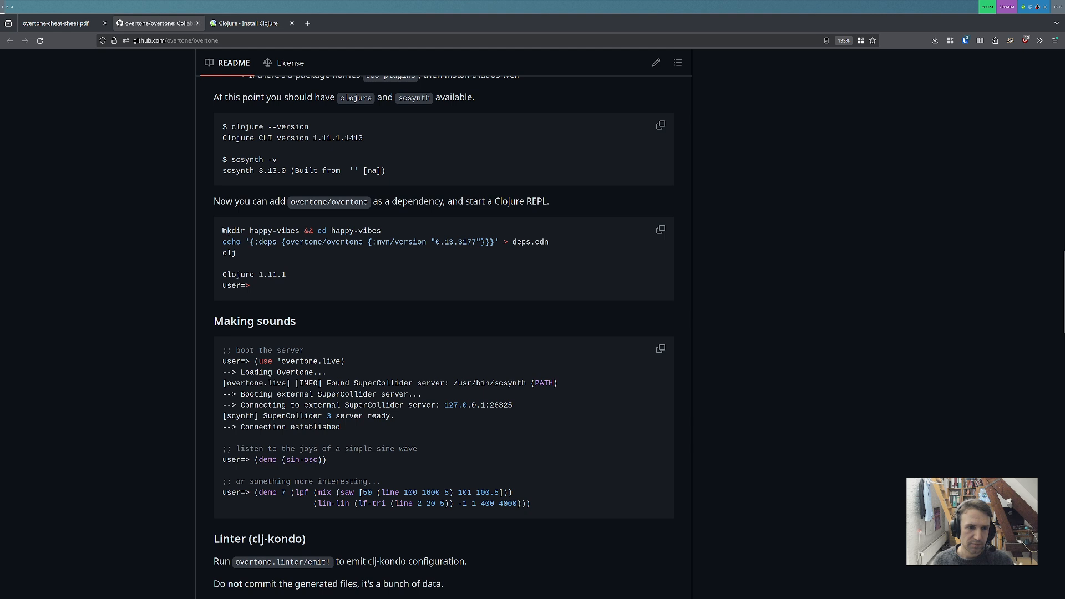
drag(221, 230, 236, 253)
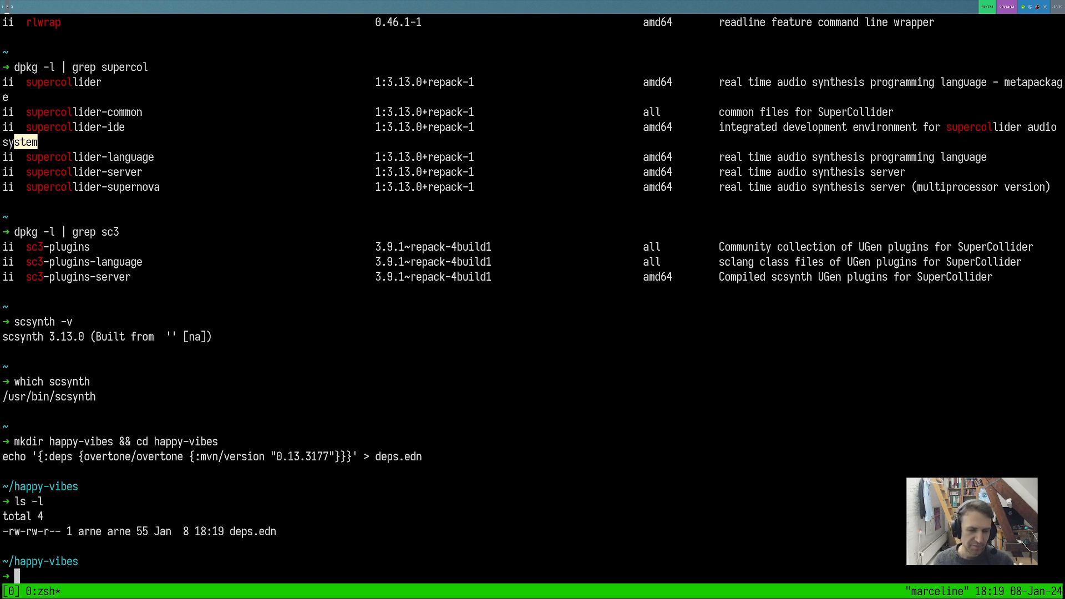
Step: Type cat to display the new deps.edn in the happy-vibes folder
text(cat)
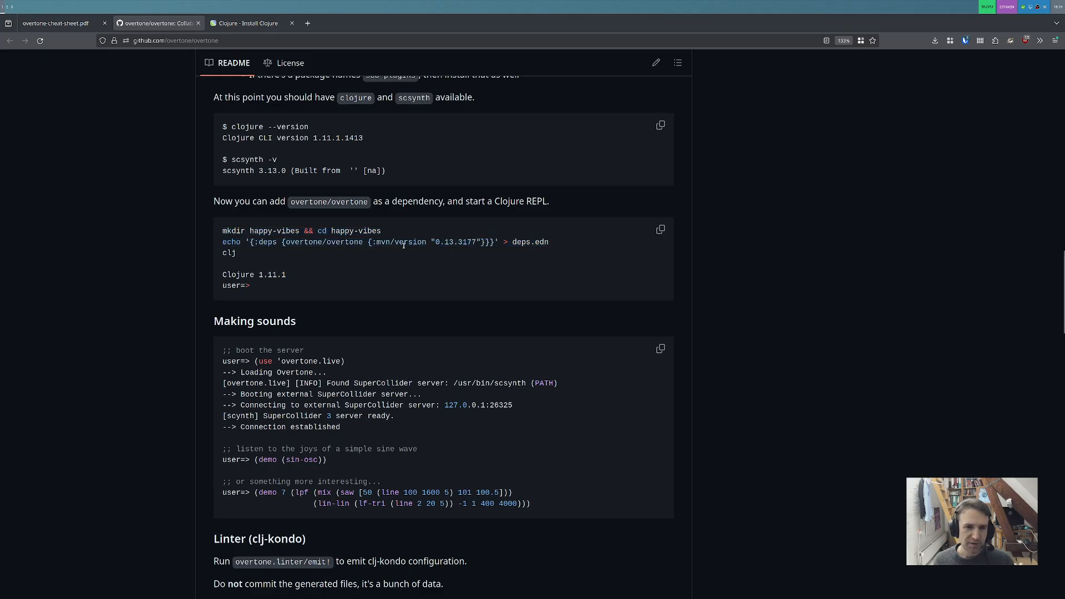
double_click(457, 242)
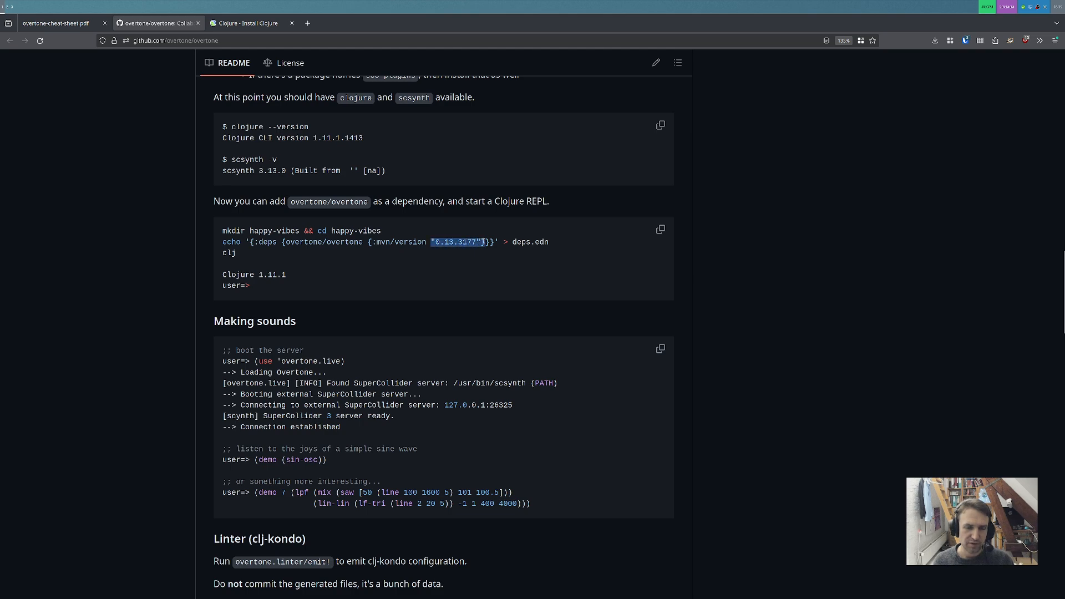
click(447, 270)
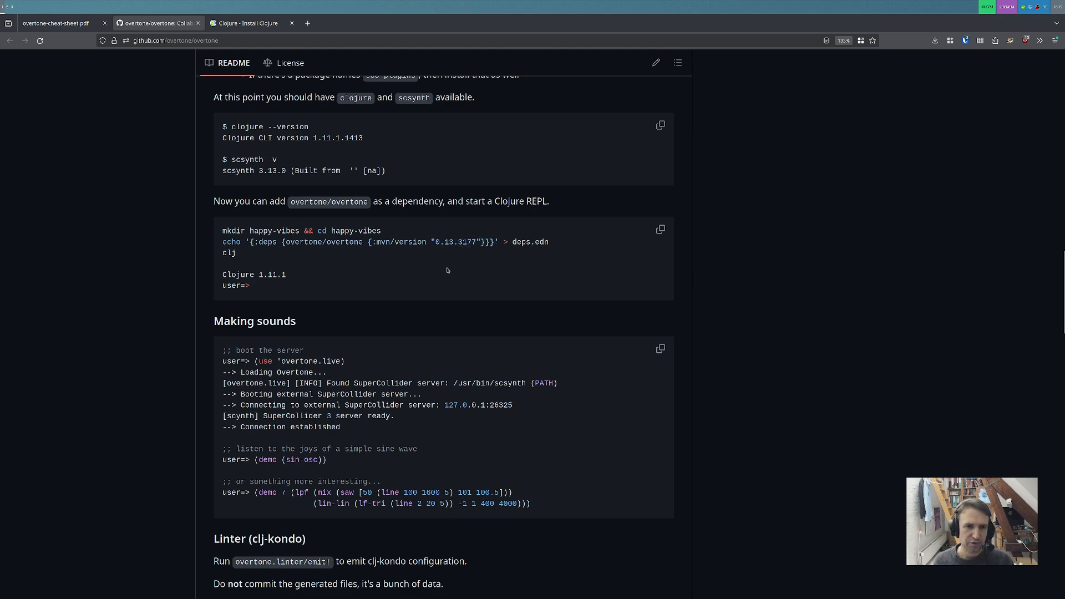
scroll(up, 3)
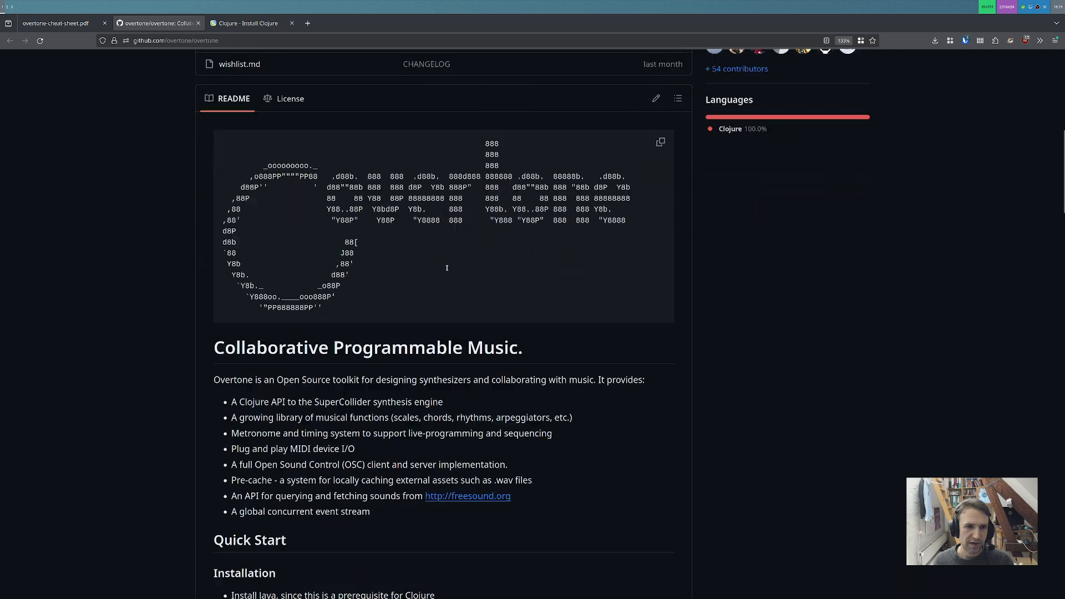
scroll(down, 3)
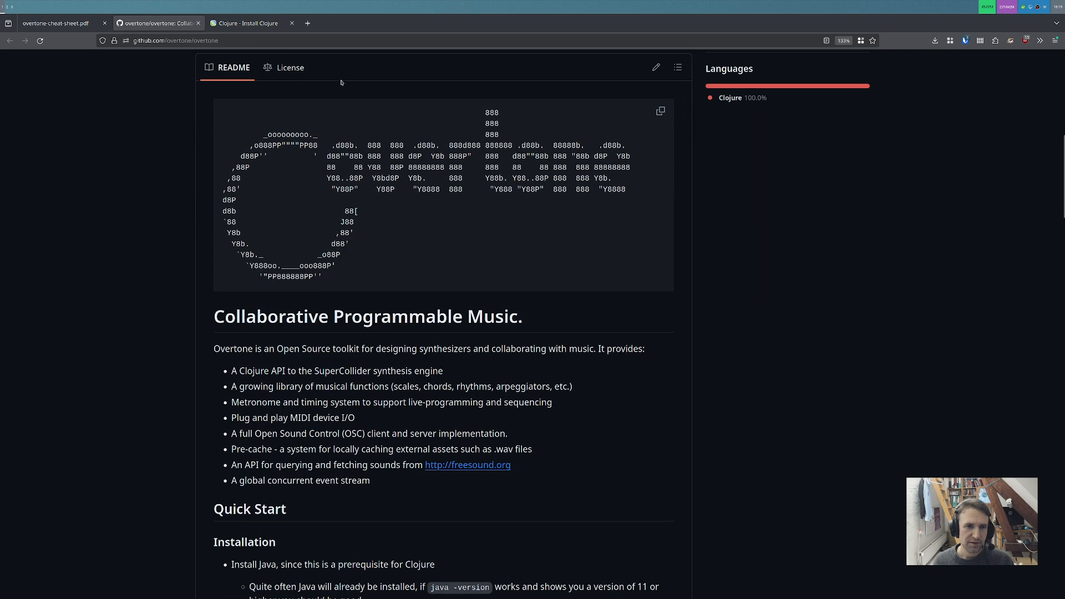
scroll(down, 3)
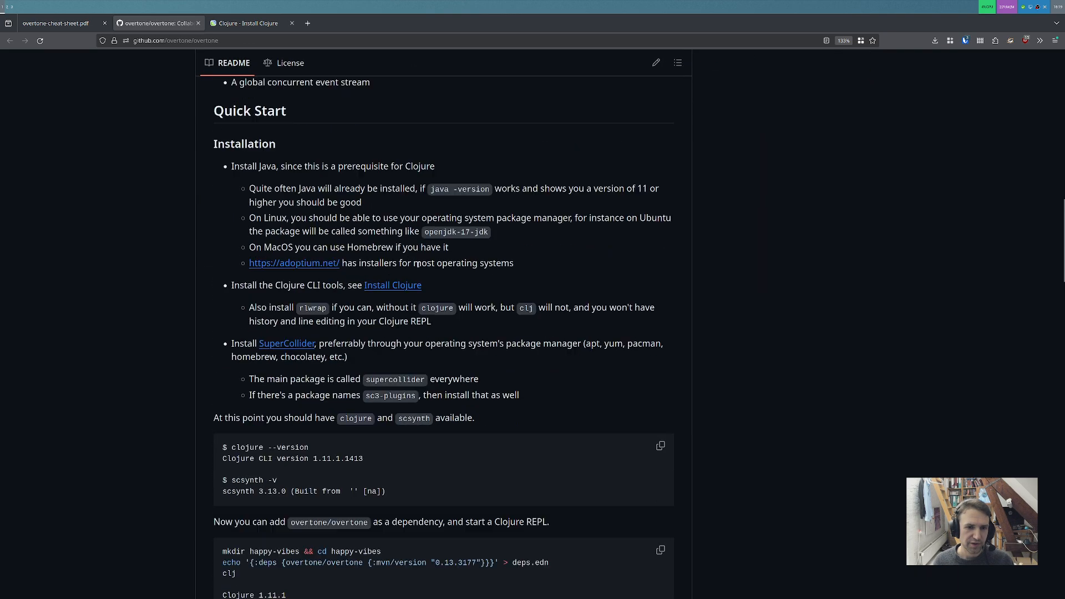
Step: Search 'clojars overtone' and highlight the Leiningen coordinate for overtone 0.13.3177
click(400, 23)
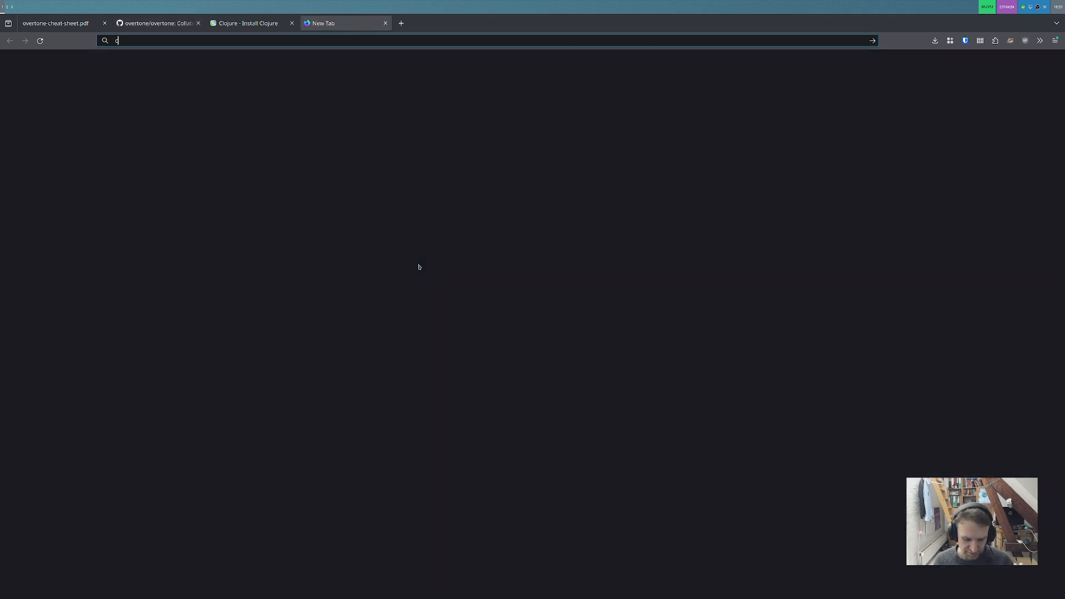
text(lojars overtone)
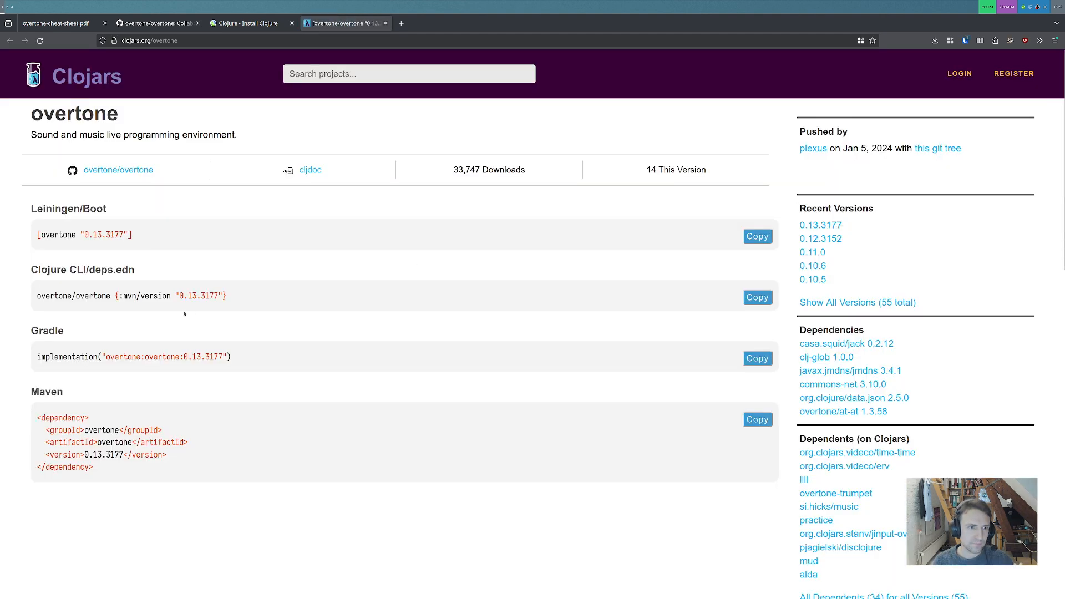
triple_click(129, 296)
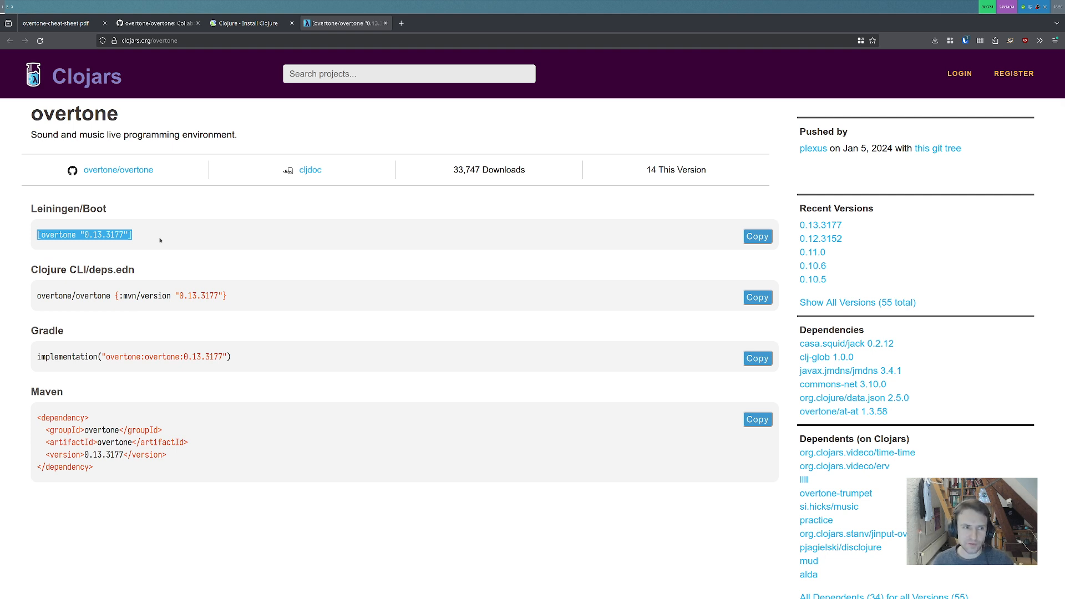
mouse_move(138, 237)
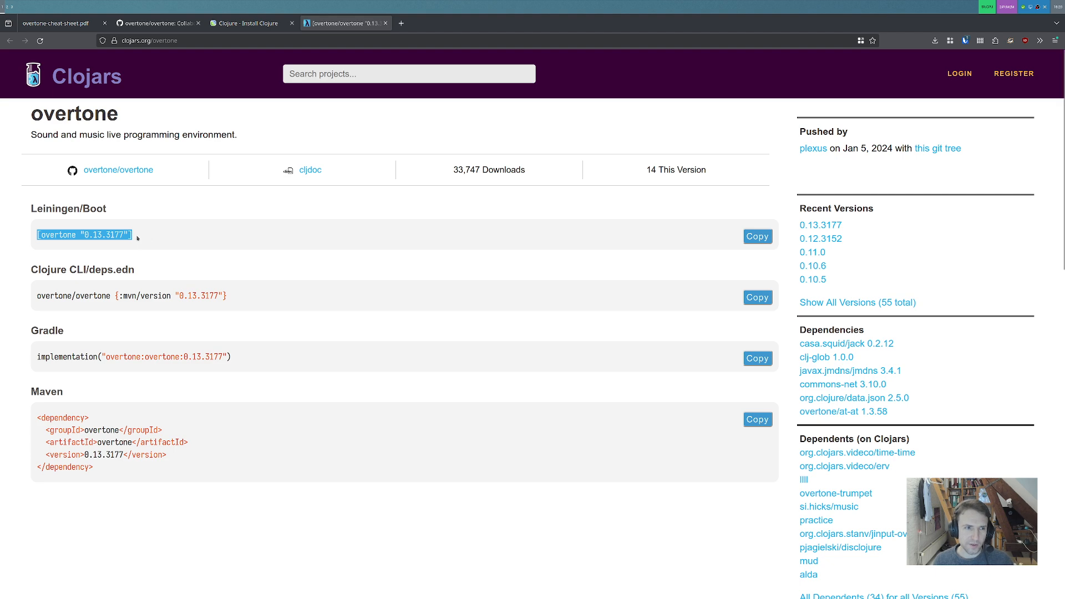
mouse_move(175, 238)
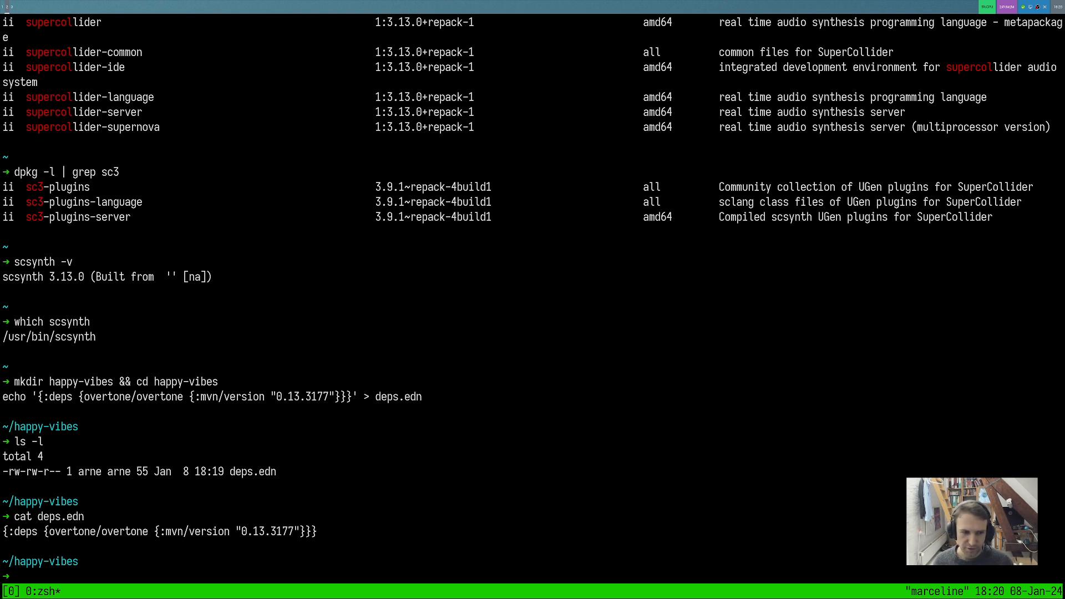
Step: Start a Clojure REPL with clj and enter (use 'overtone.live) to load Overtone
text(clj)
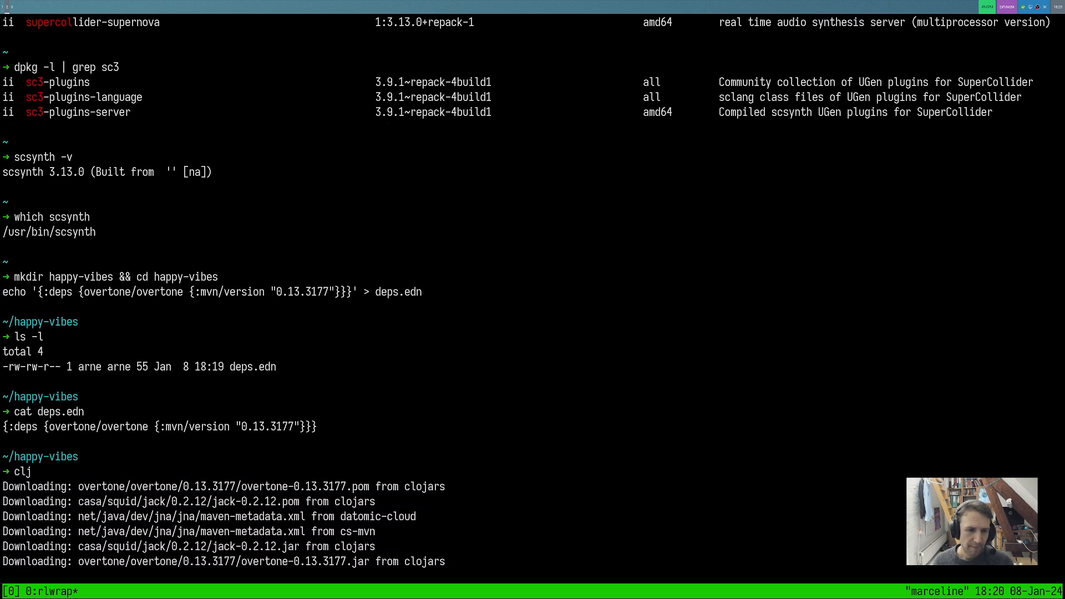
text((re)
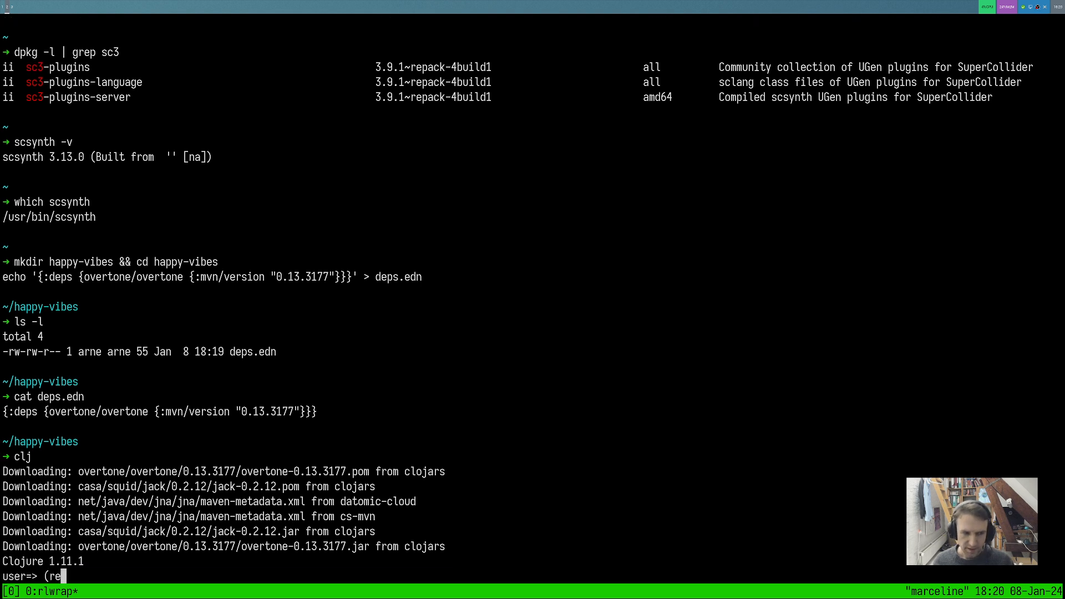
text(use)
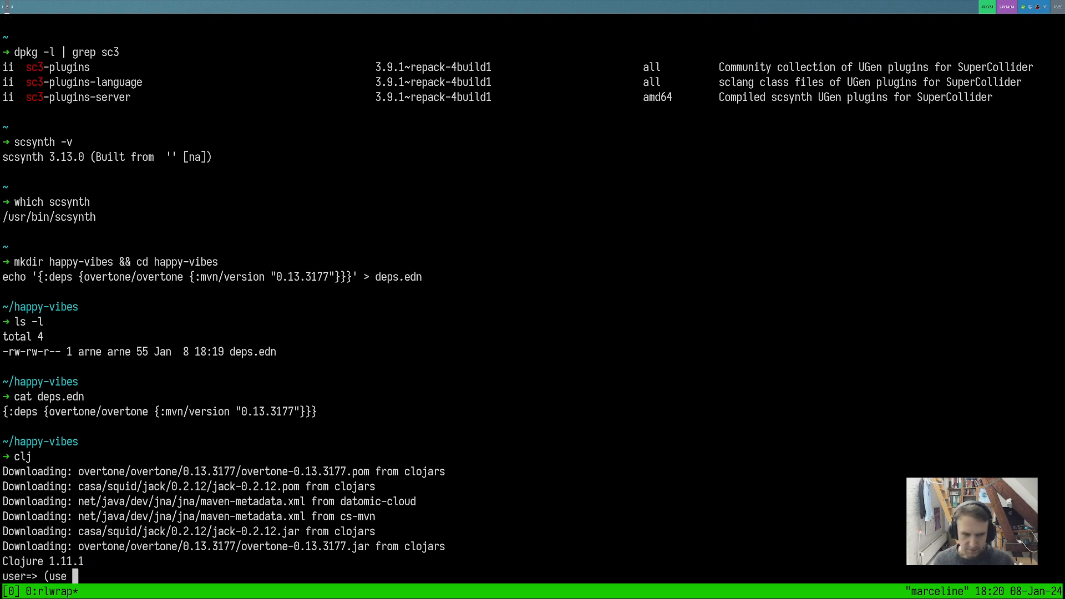
text('o)
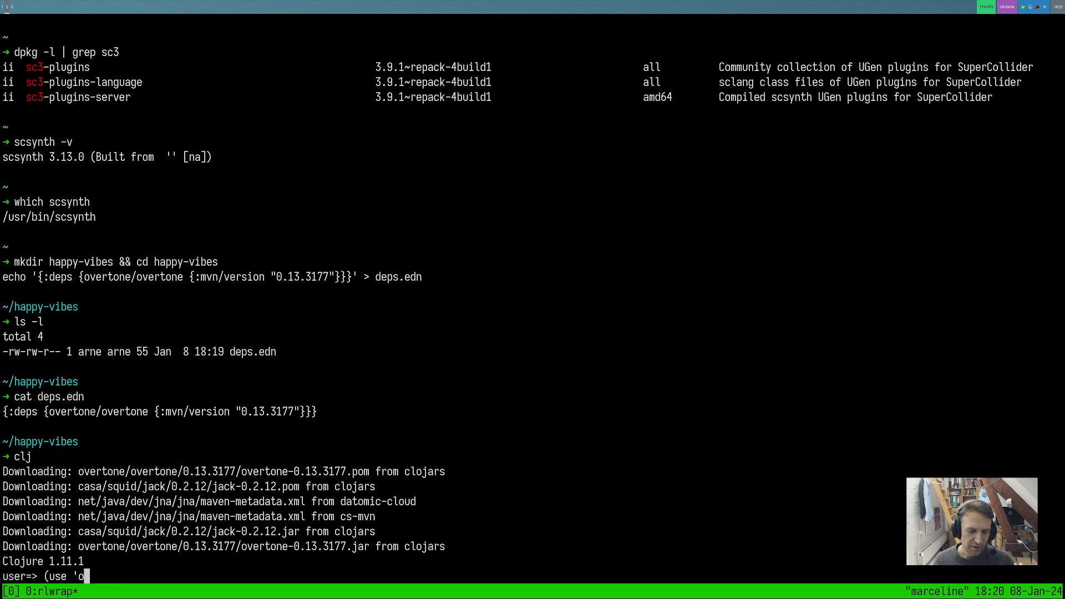
text(vertone.live)
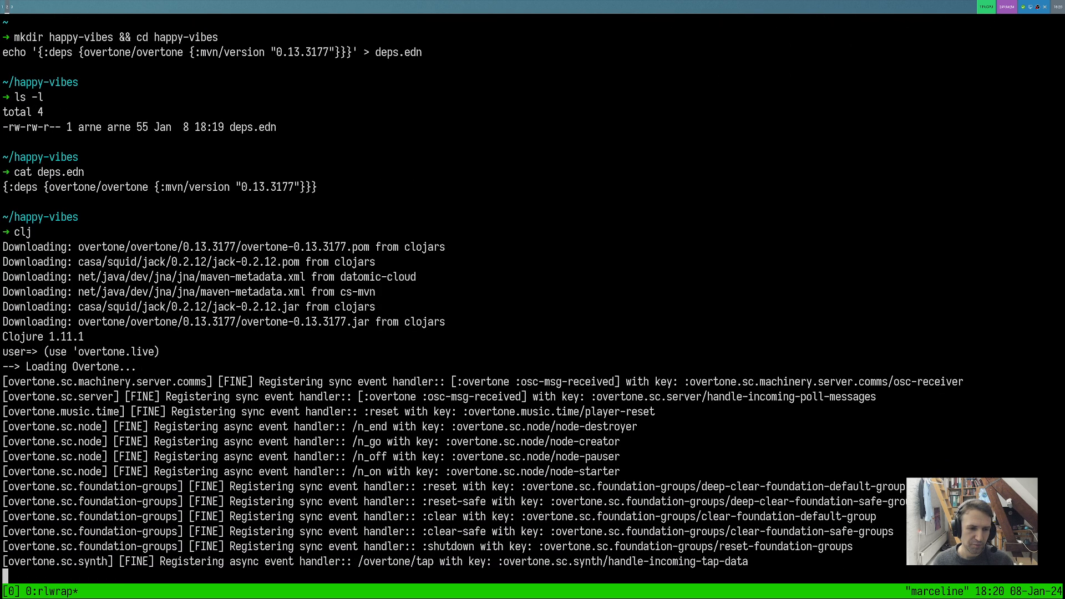
Step: Scroll through Overtone's scsynth boot output, then begin rewriting the form with require
scroll(down, 3)
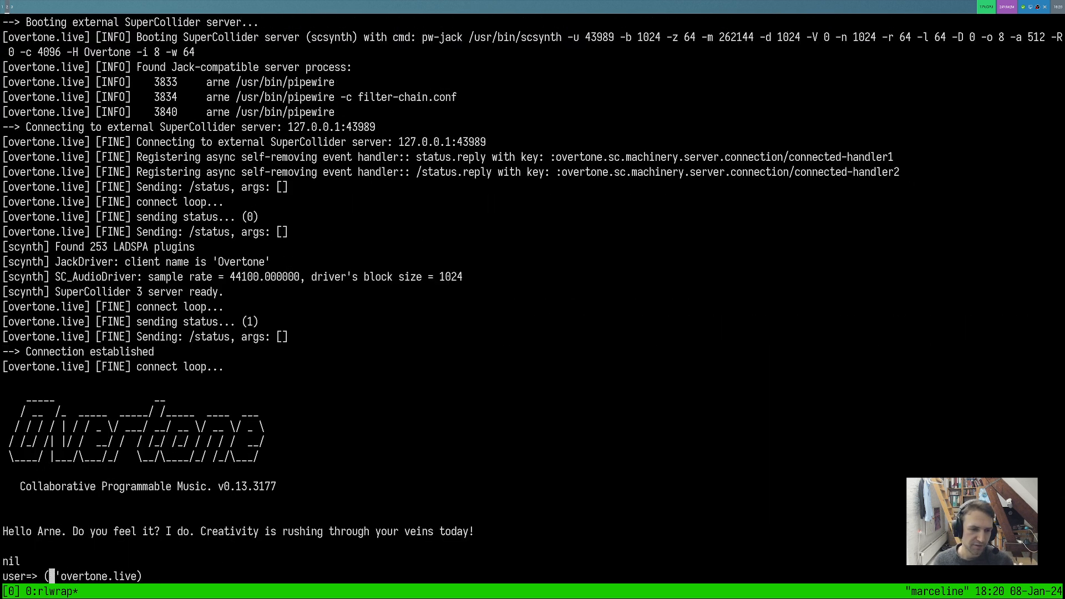
text(require)
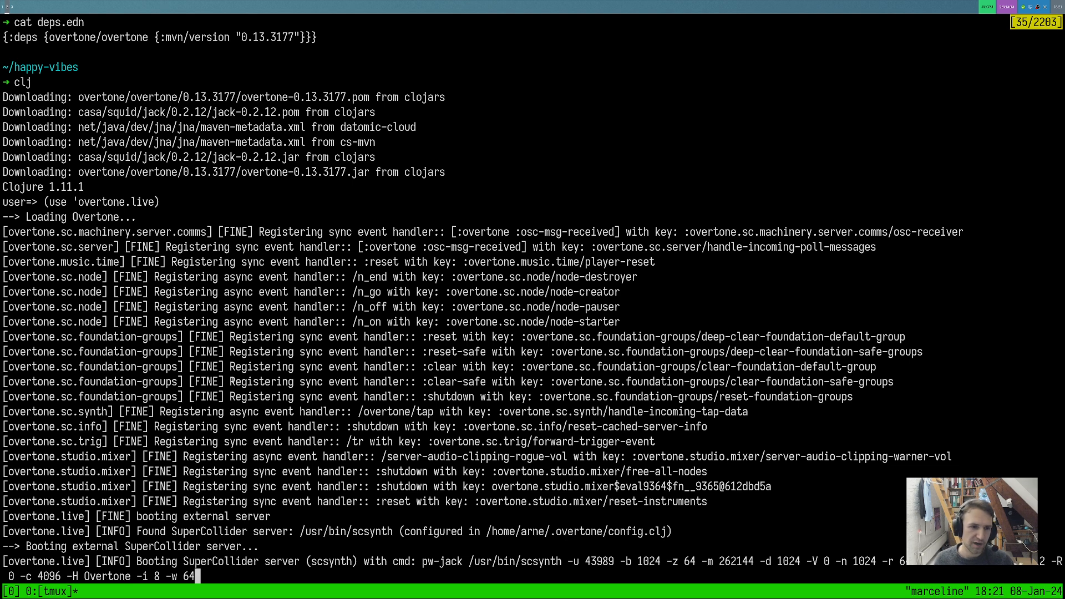
scroll(down, 3)
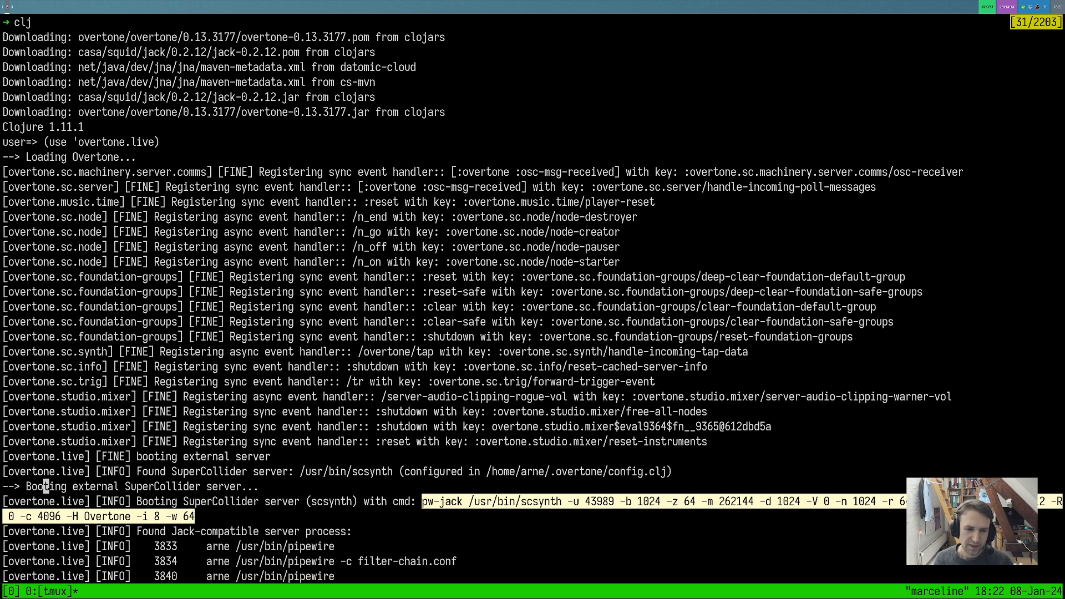
scroll(down, 3)
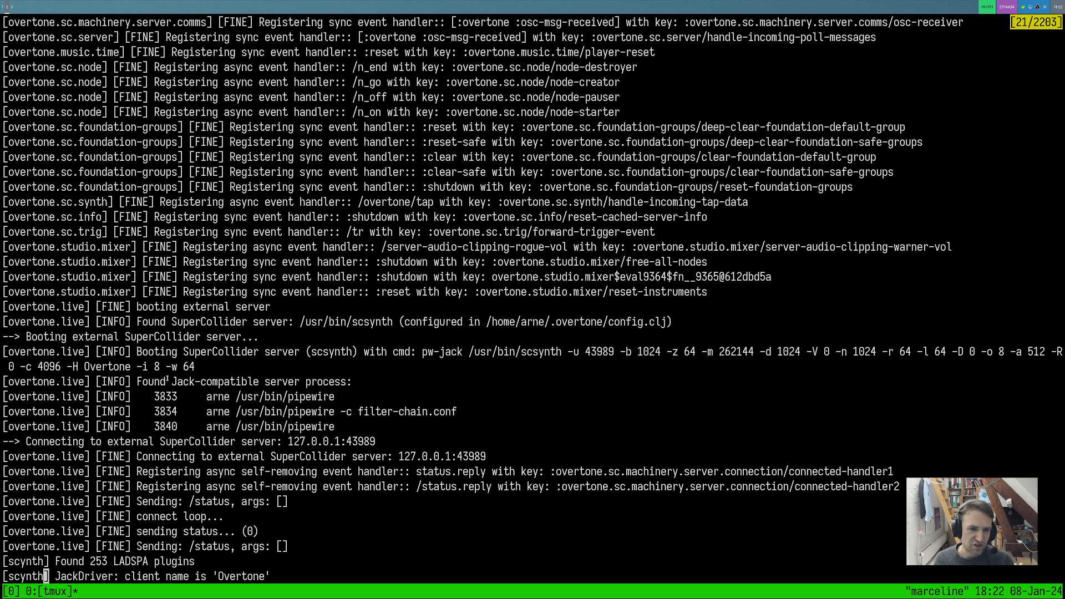
double_click(214, 381)
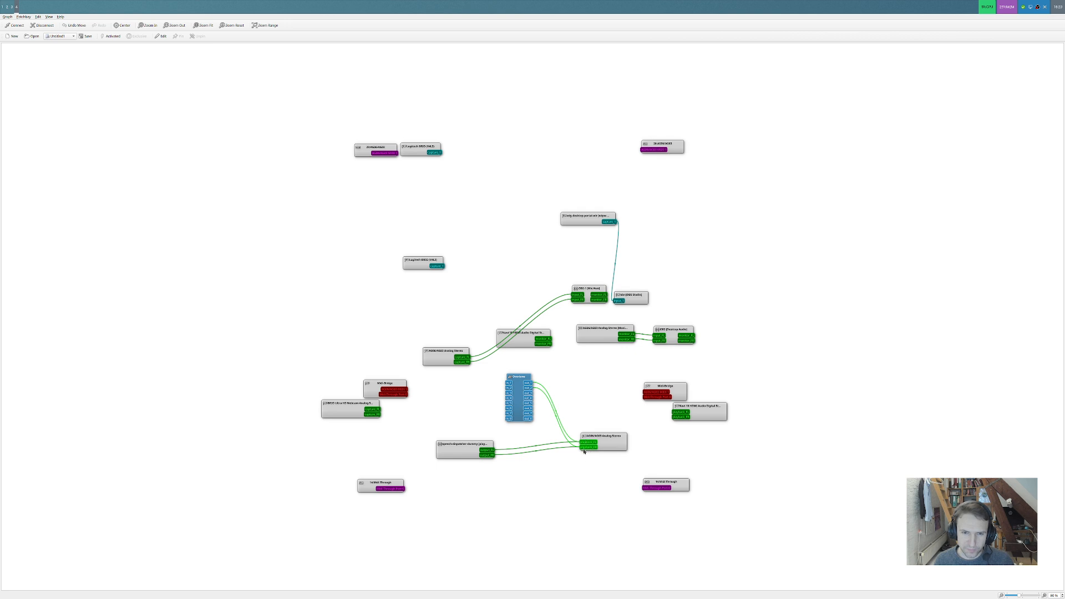
Step: Wire the Overtone node's output ports into the analog audio device in qpwgraph
click(601, 439)
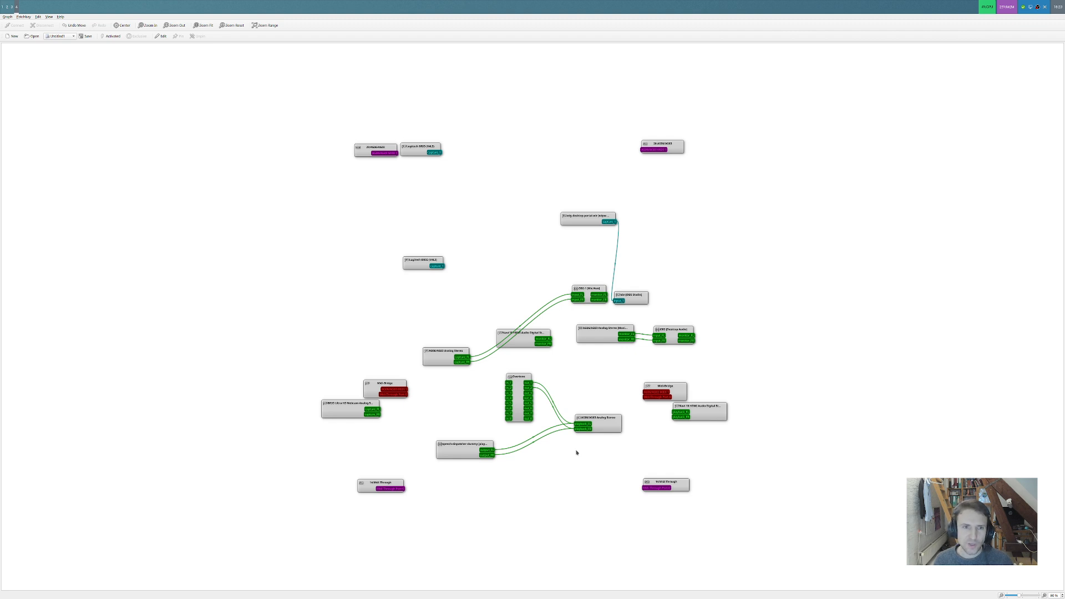
mouse_move(581, 559)
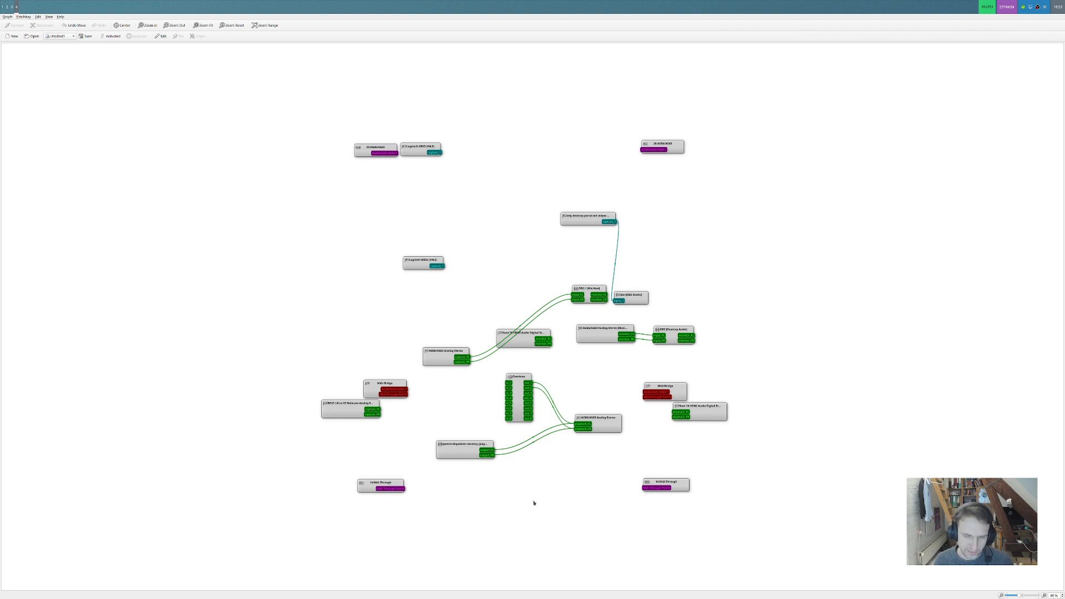
mouse_move(579, 481)
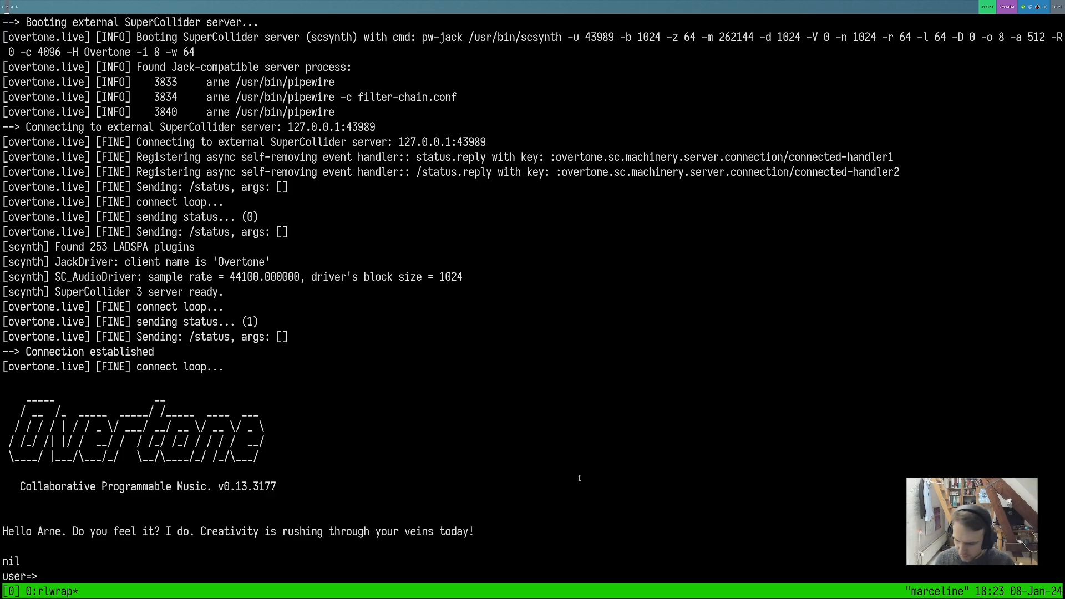
Step: Play (demo (var-saw)) in the Overtone REPL
text(()
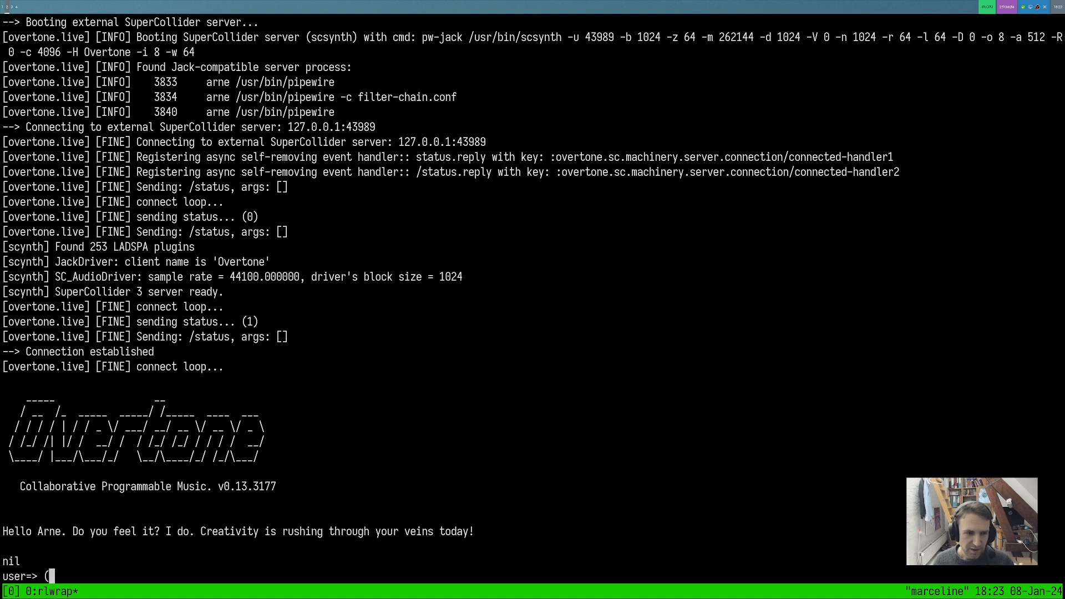
text((demo)
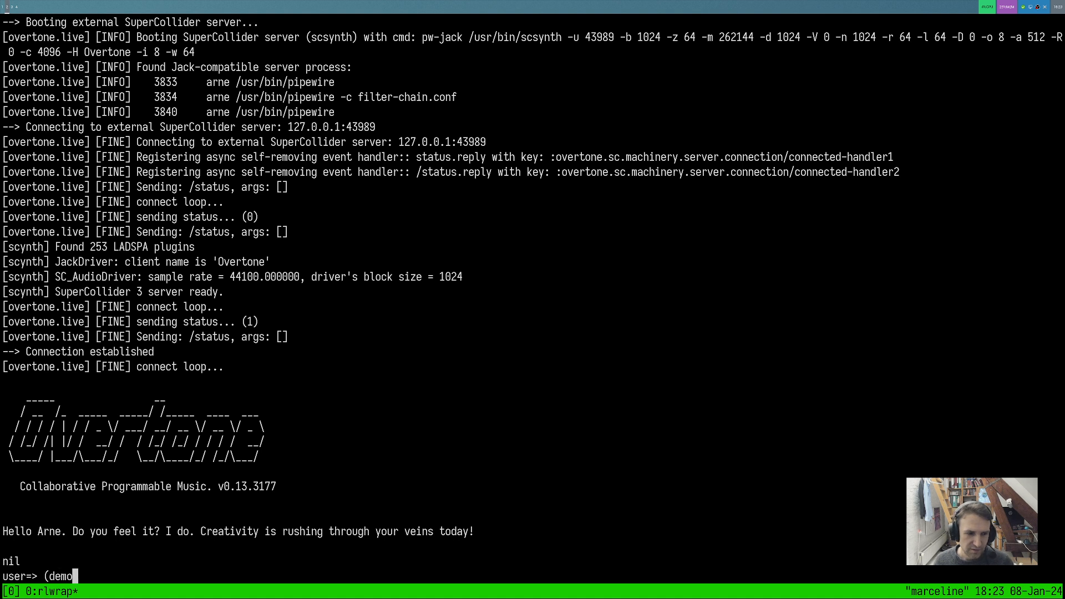
text(" ")
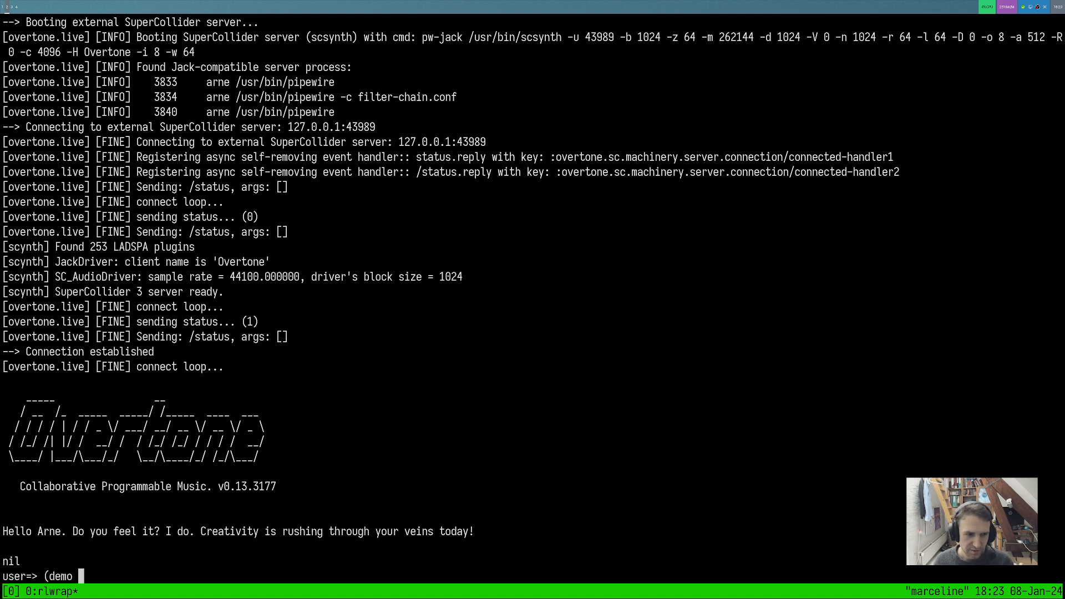
text(var-saw))
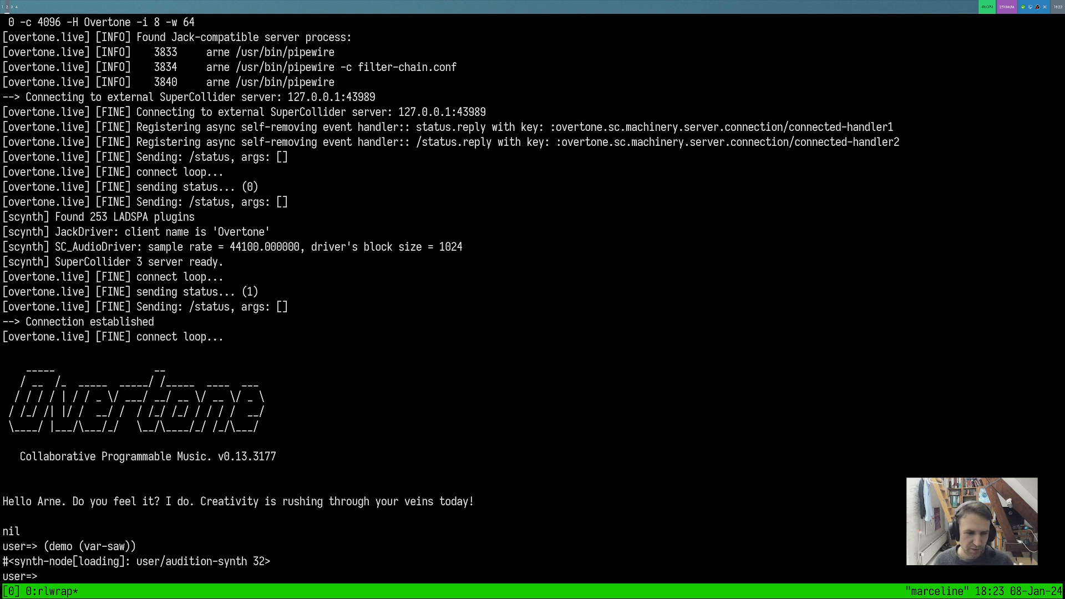
text((demo (var-saw)))
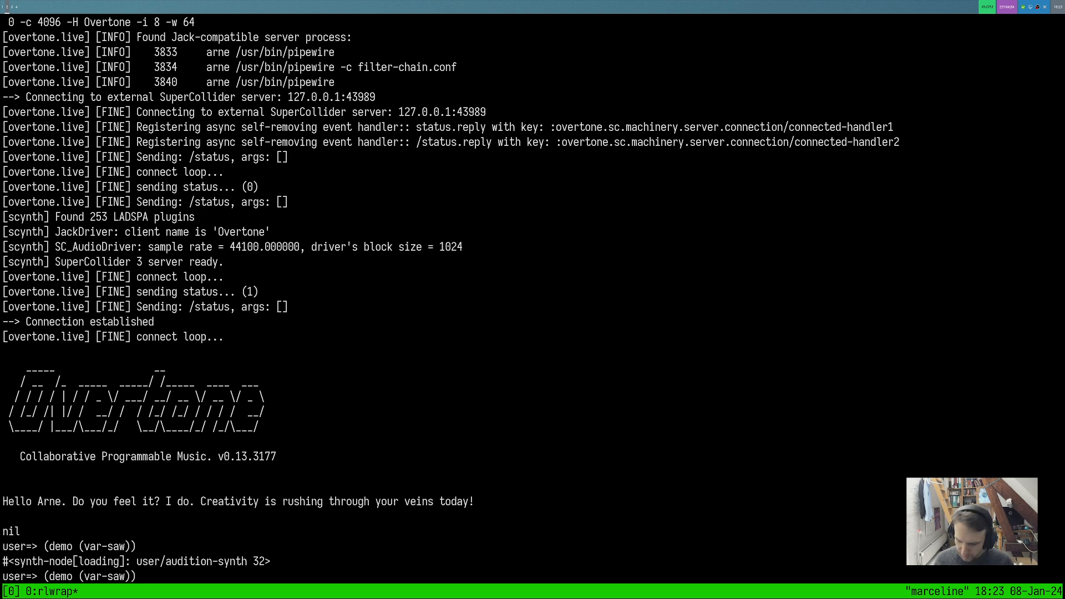
Step: Play var-saw panned with pan2, then (demo 1 (pan2 (var-saw))) for one second
text((pan2)
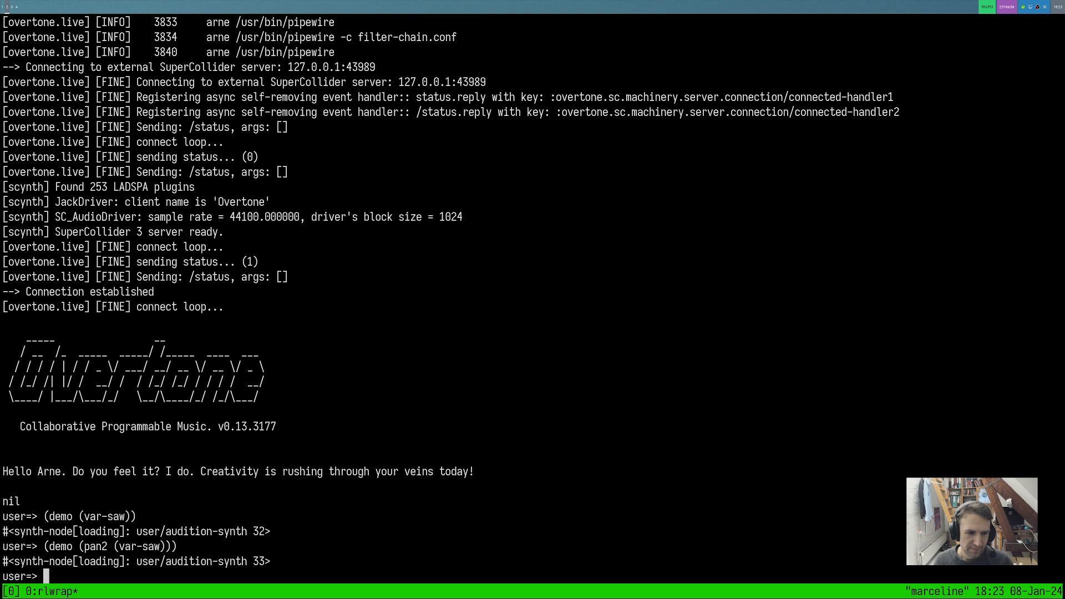
text((demo (pan2 (var-saw))))
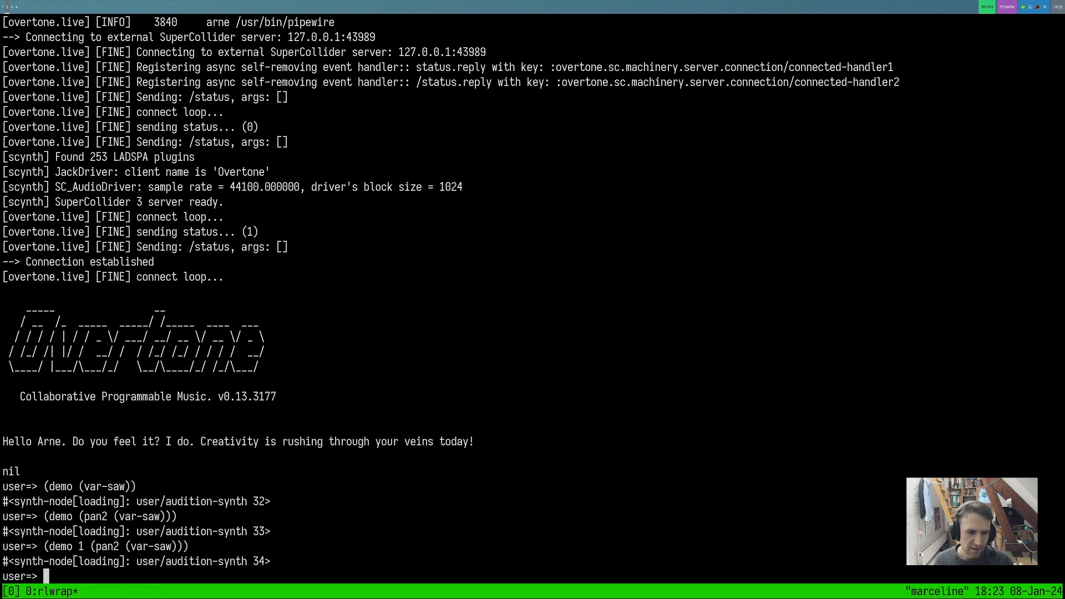
text((demo 1 (pan2 (var-saw))))
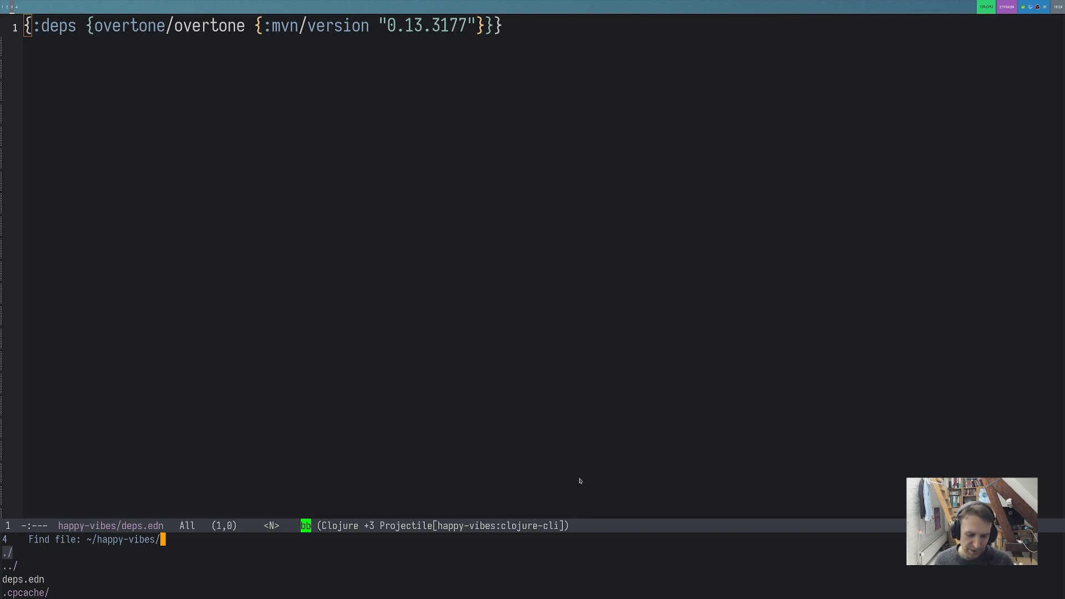
Step: Create src/happy_vibes.clj containing (ns happy-vibes (:require [overtone.live :refer :all]))
text(happy_vibes.)
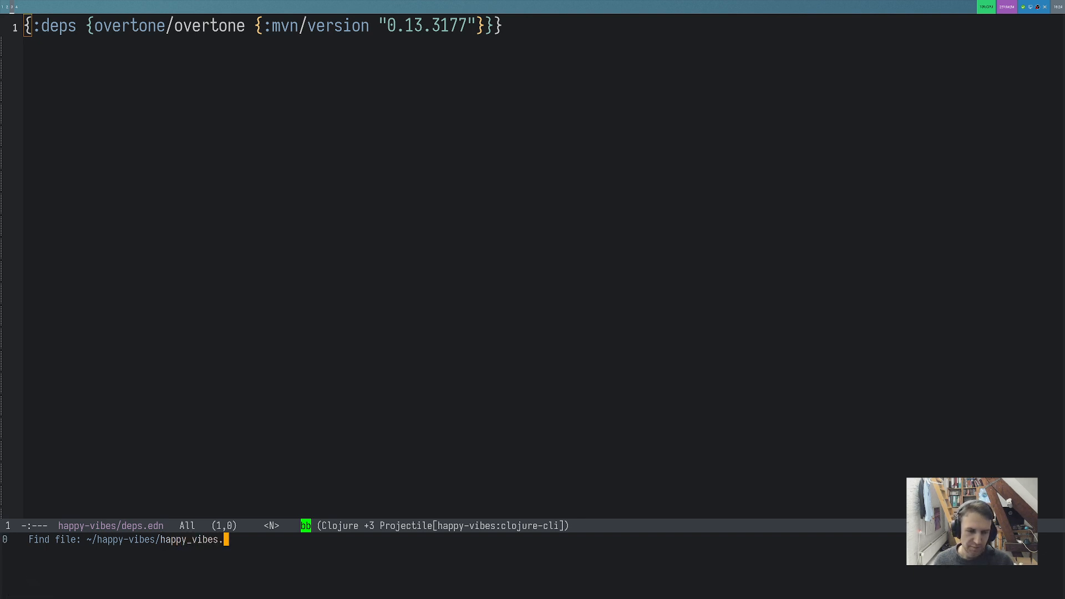
text(src/happy_vibes.clj)
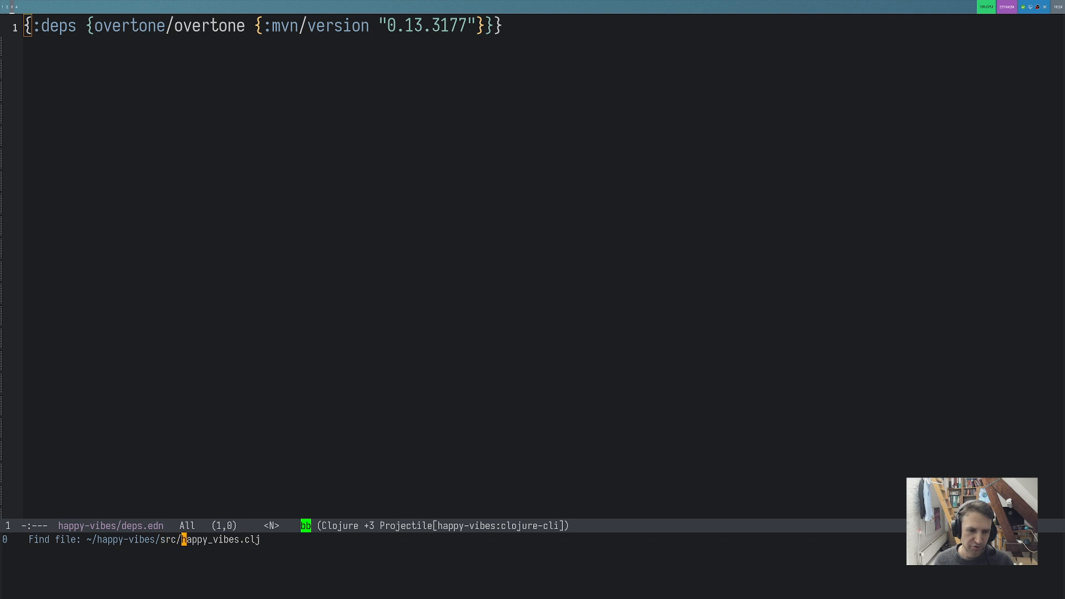
text(reo)
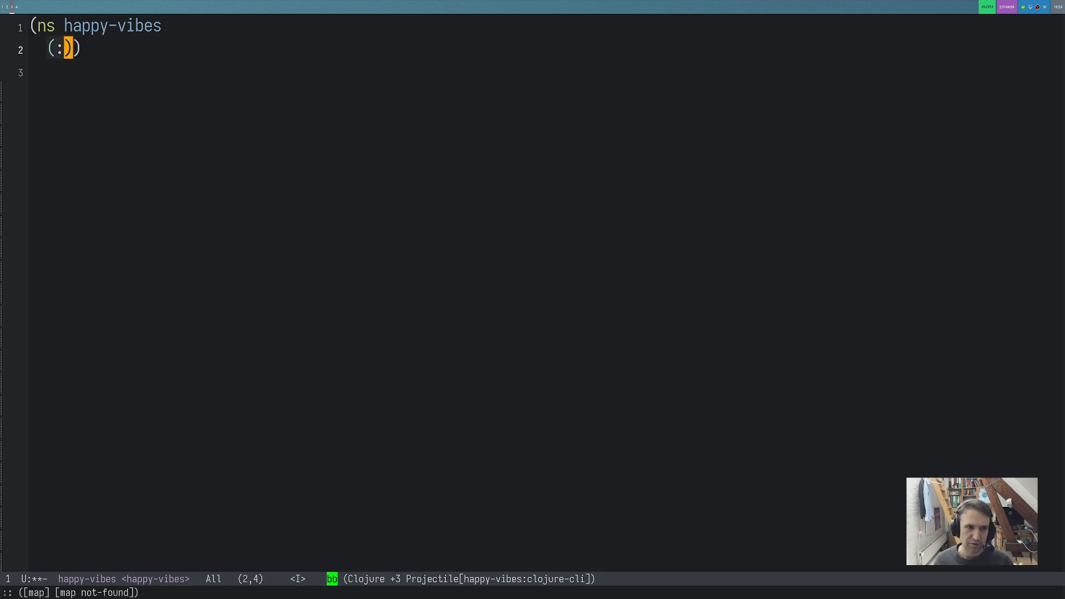
text(use)
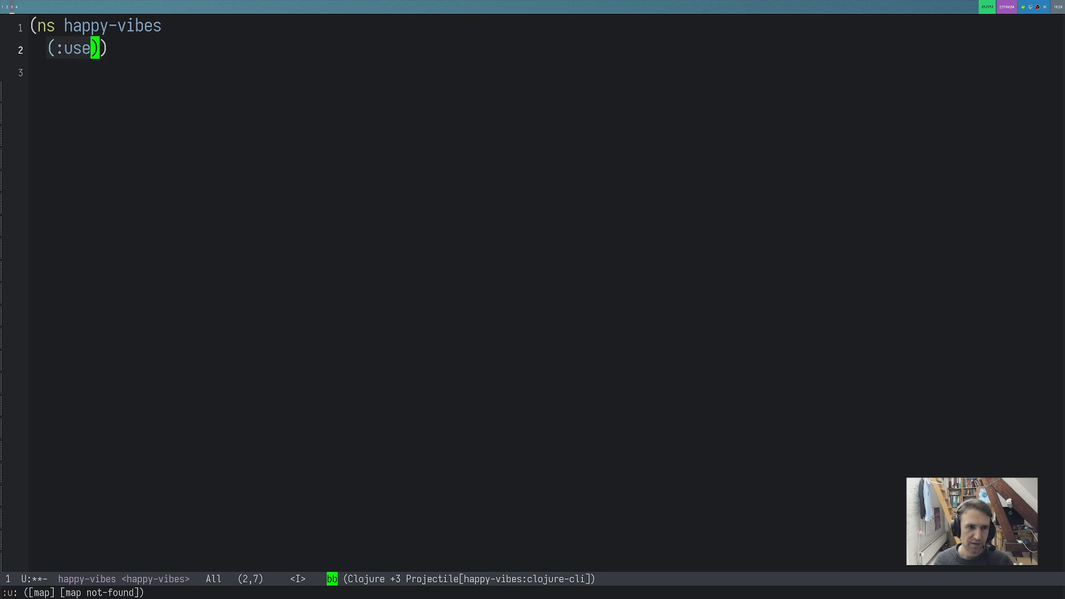
text(overtone)
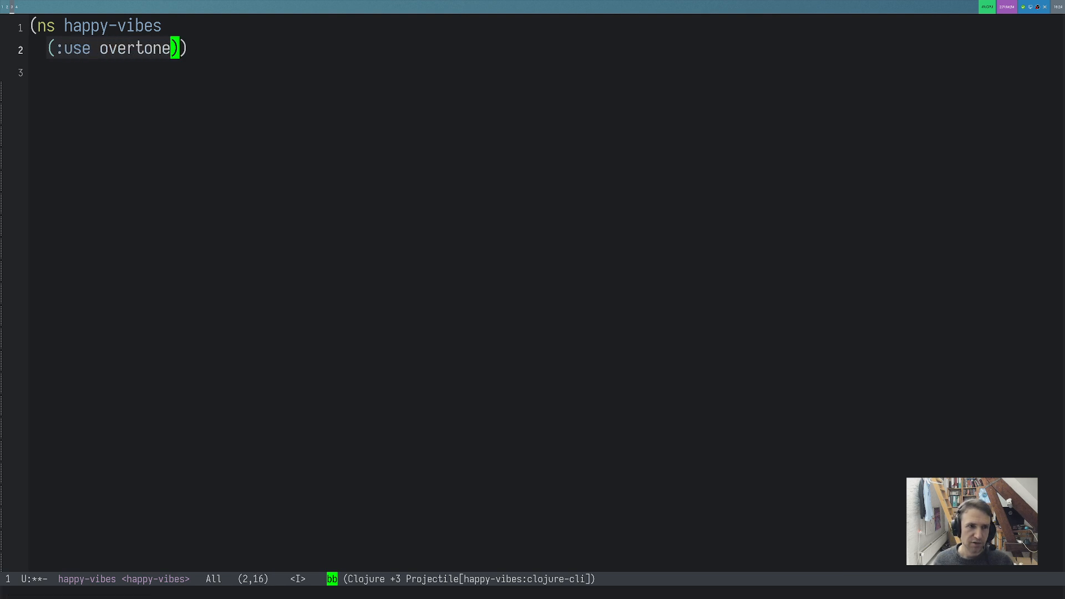
text(.live :refer :all])
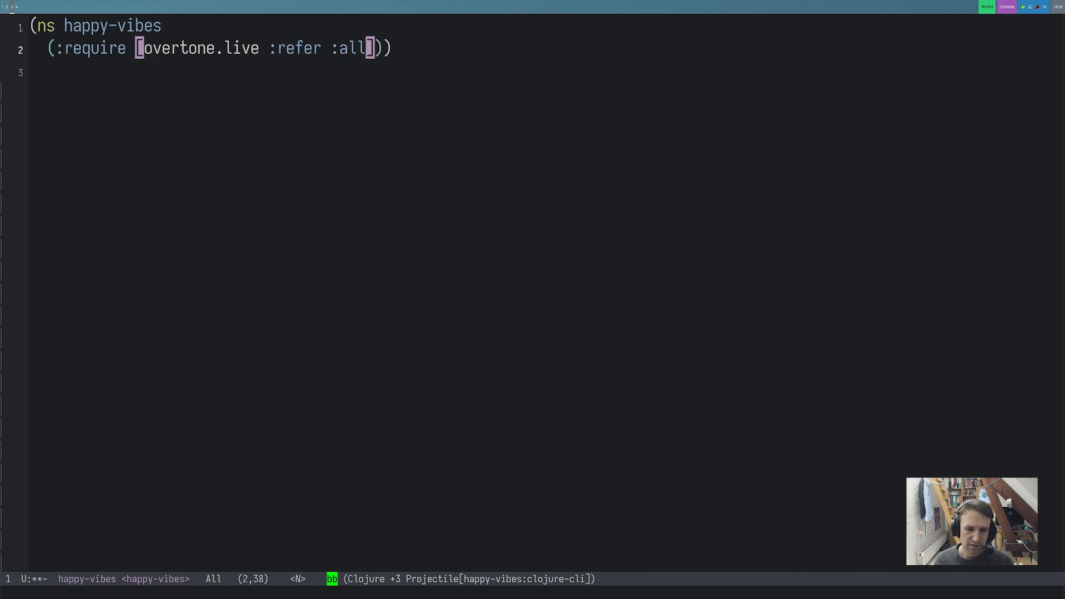
key(M-x)
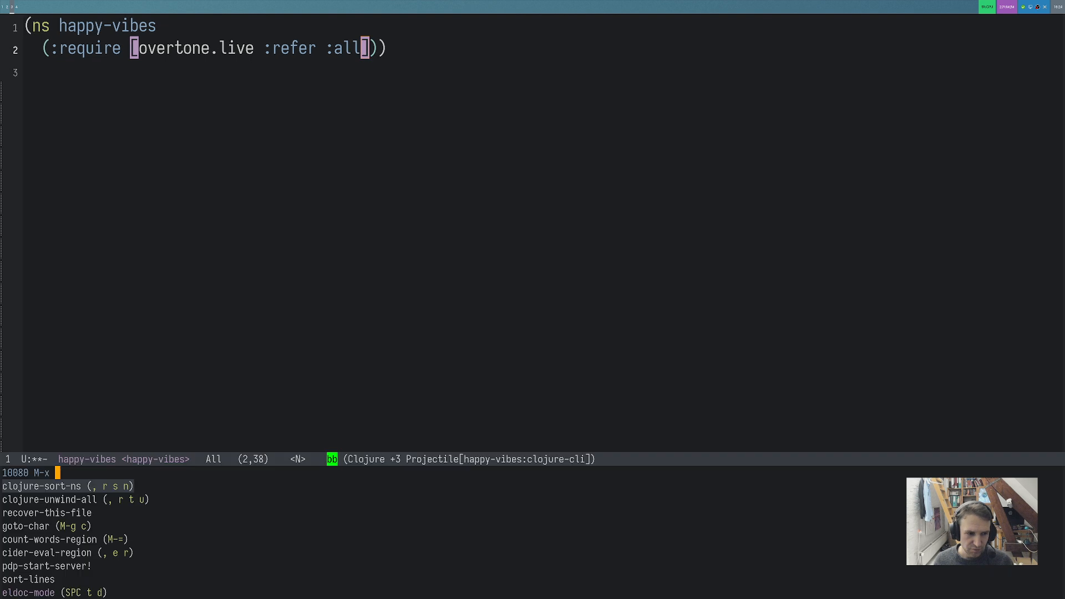
Step: Run cider-jack-in to launch a CIDER REPL showing the Overtone v0.13.3177 banner
text(cider-jack)
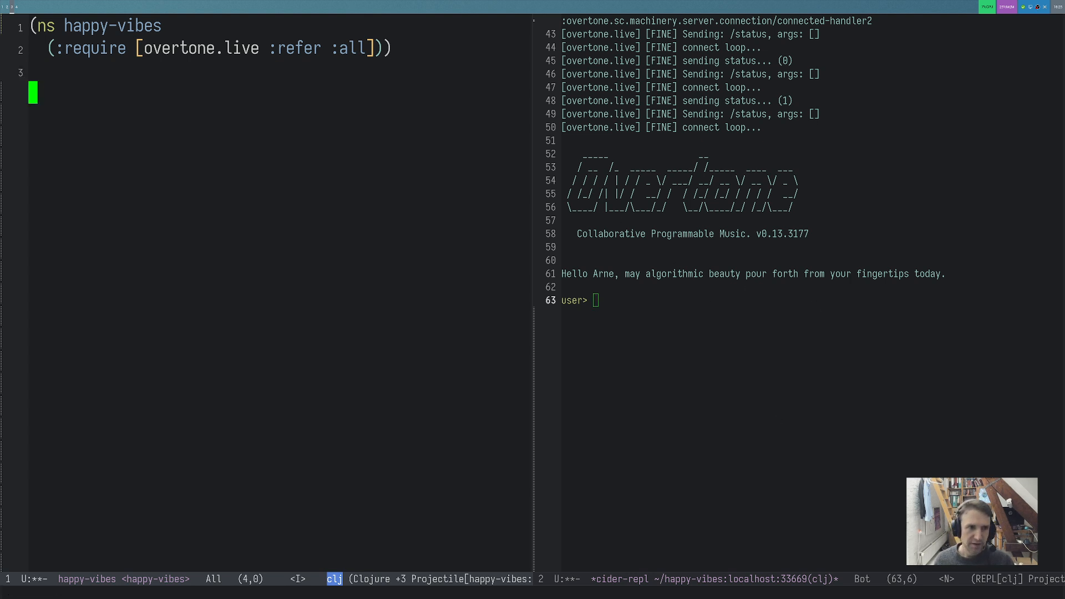
Step: Evaluate (demo (var-saw)), then (demo (var-saw (mouse-x))), and close the REPL pane
text((demo (va)
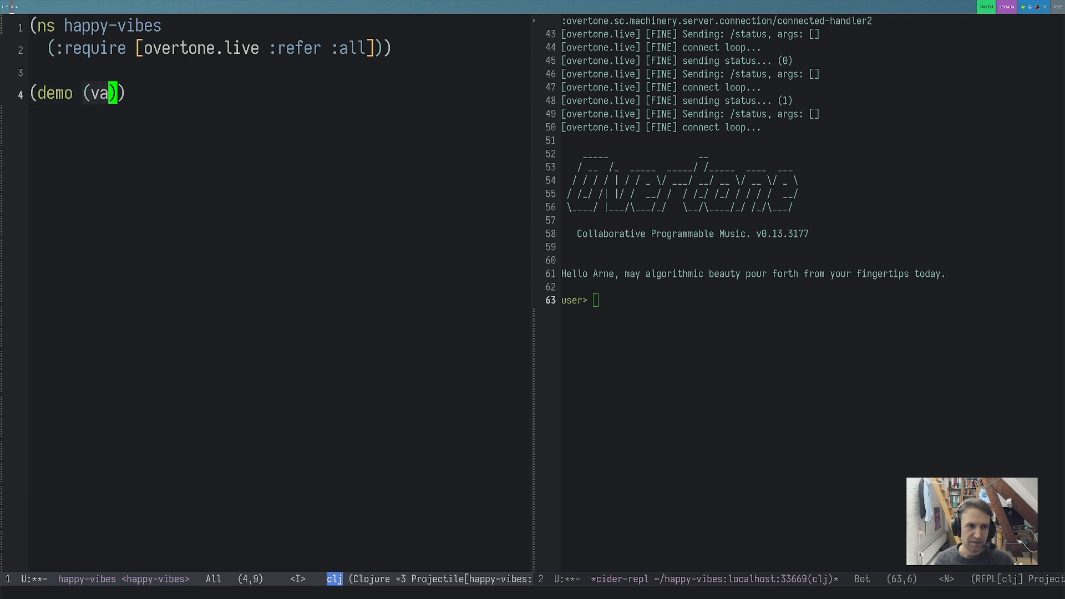
text(r-saw)
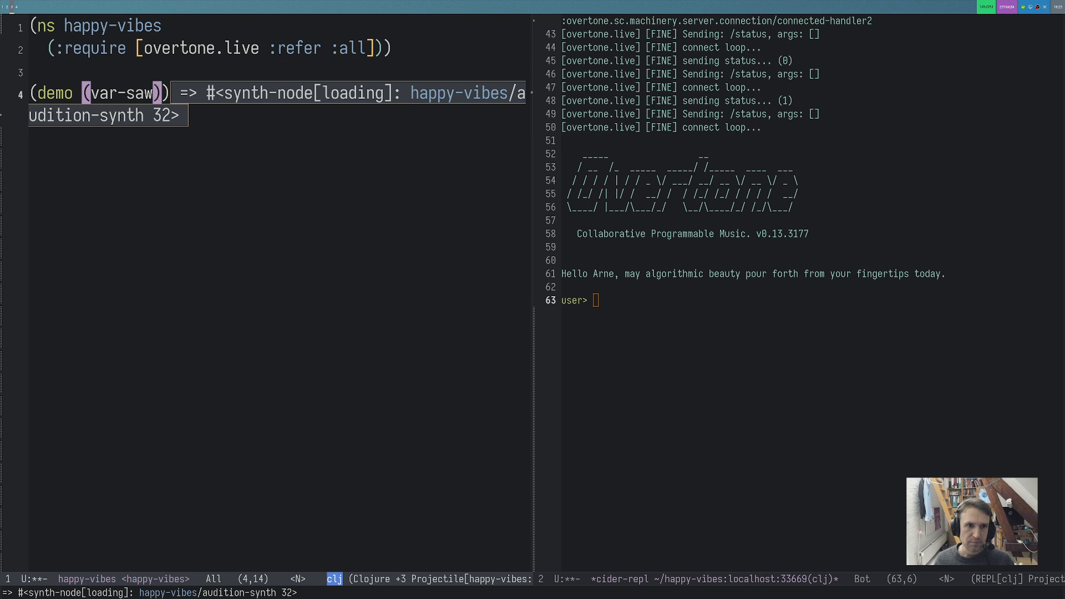
text((mouse-0)
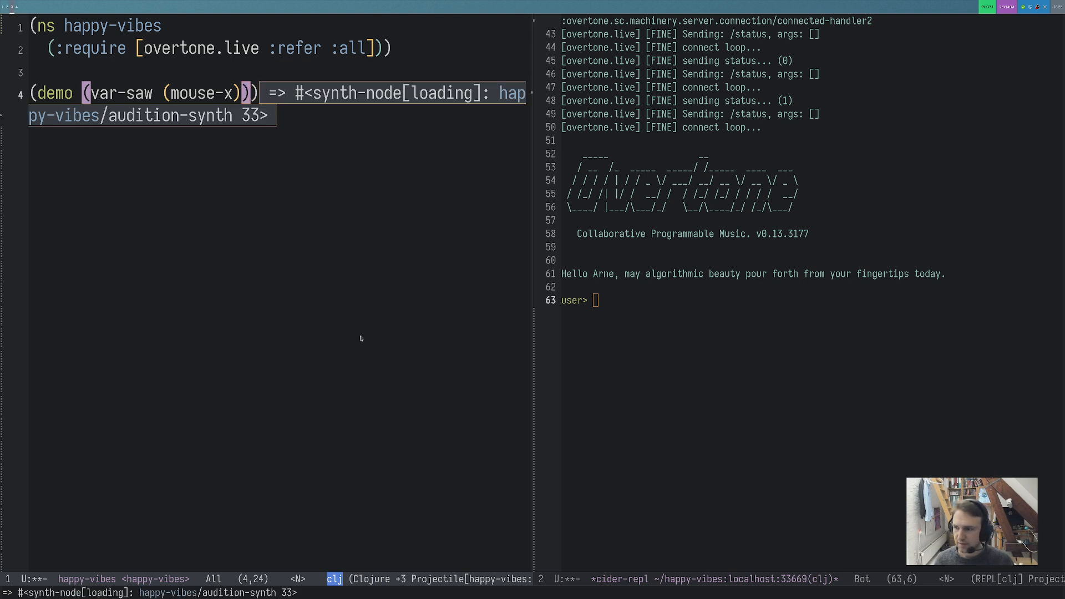
mouse_move(387, 222)
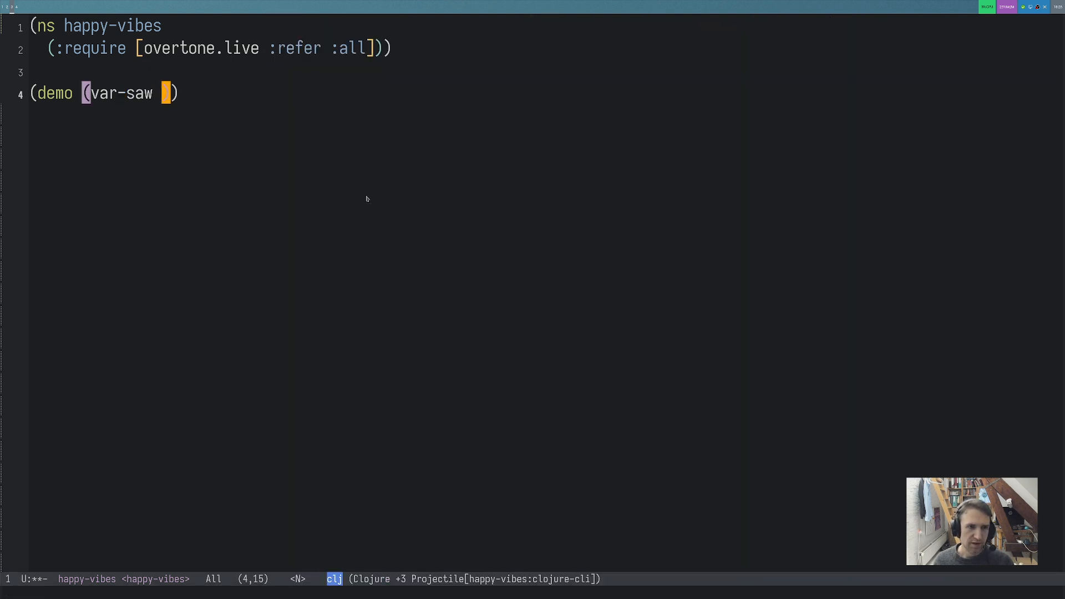
Step: Change the demo to (demo (var-saw (* 440 (sin-osc 10)))) for vibrato
text((sin-osc)
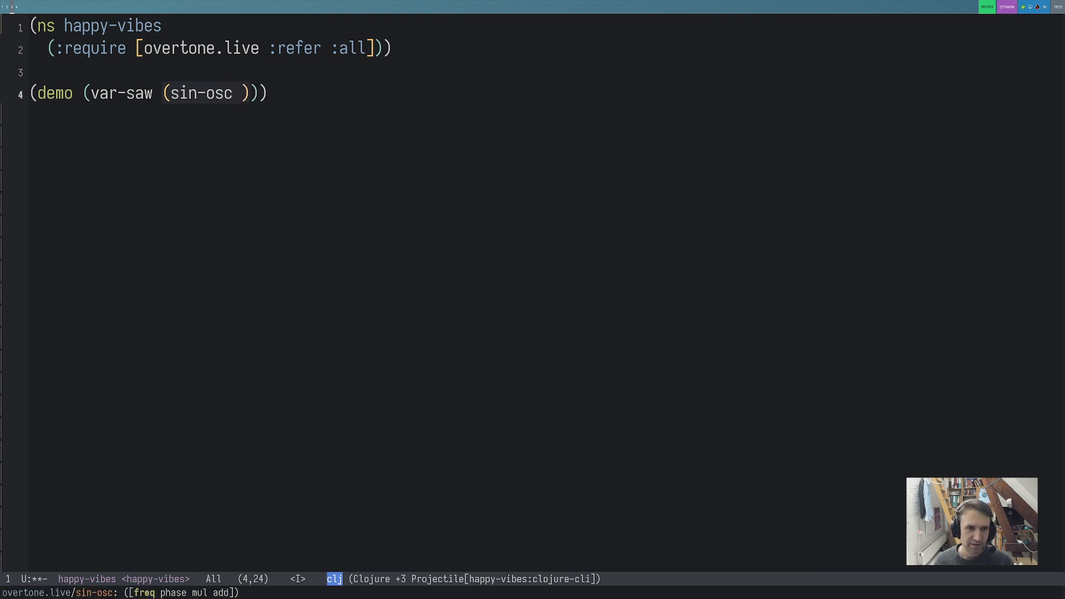
text(10)
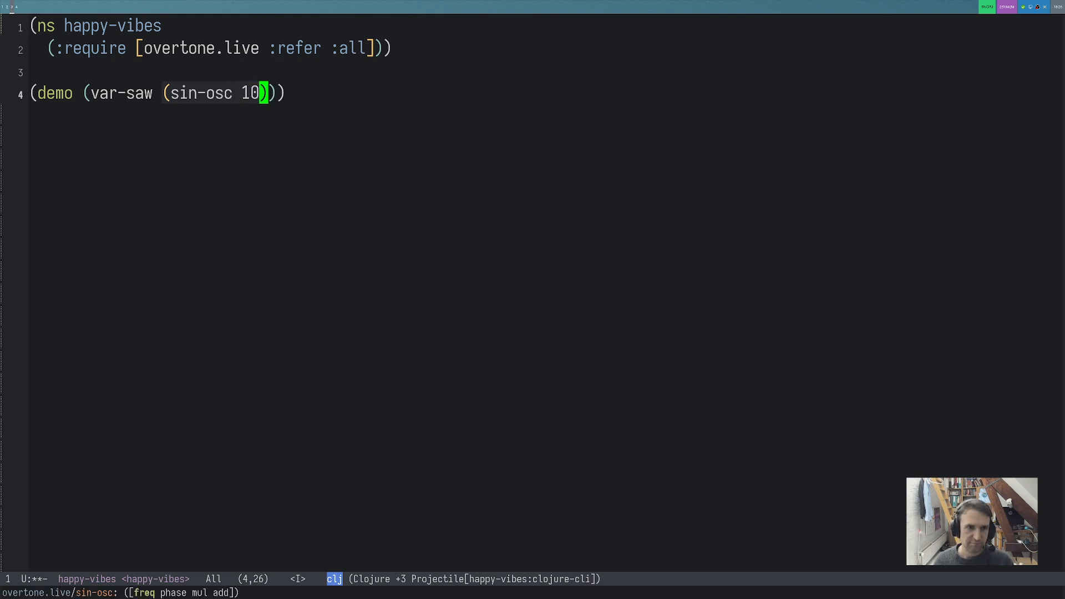
text(()
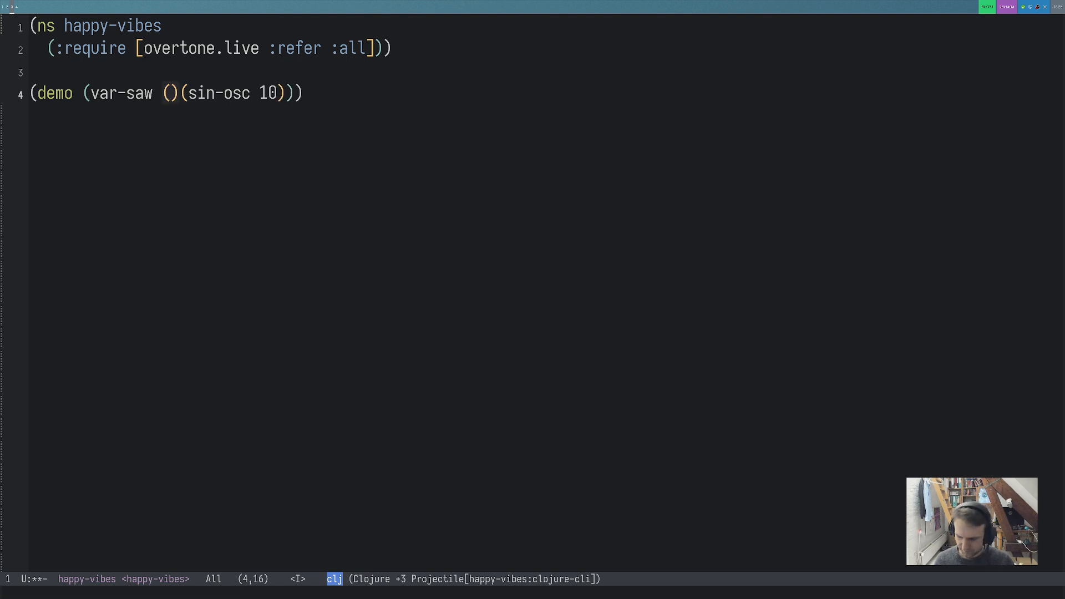
text(* 440)
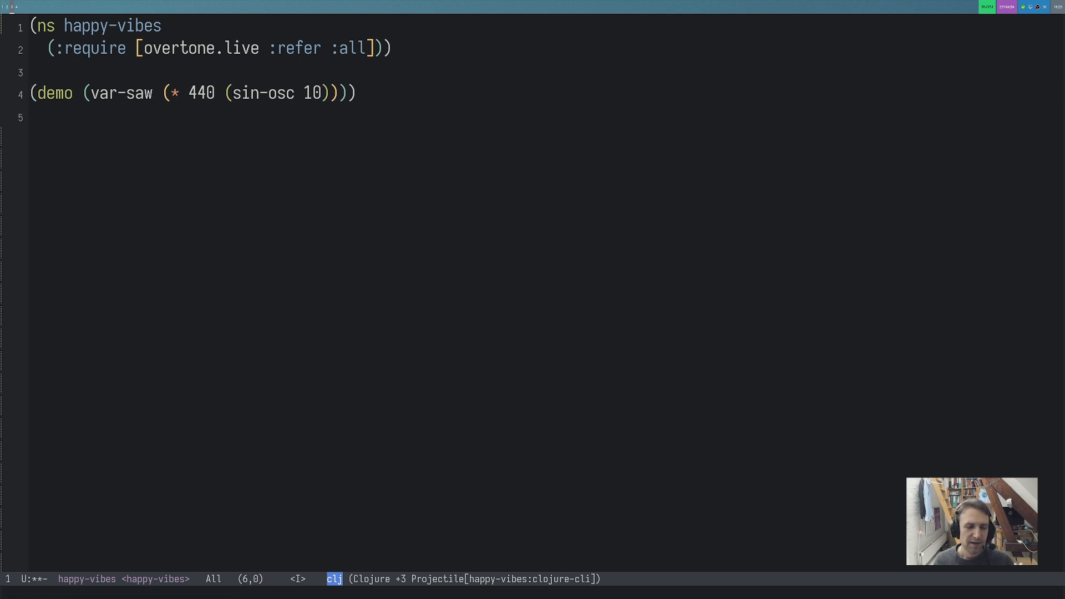
key(i)
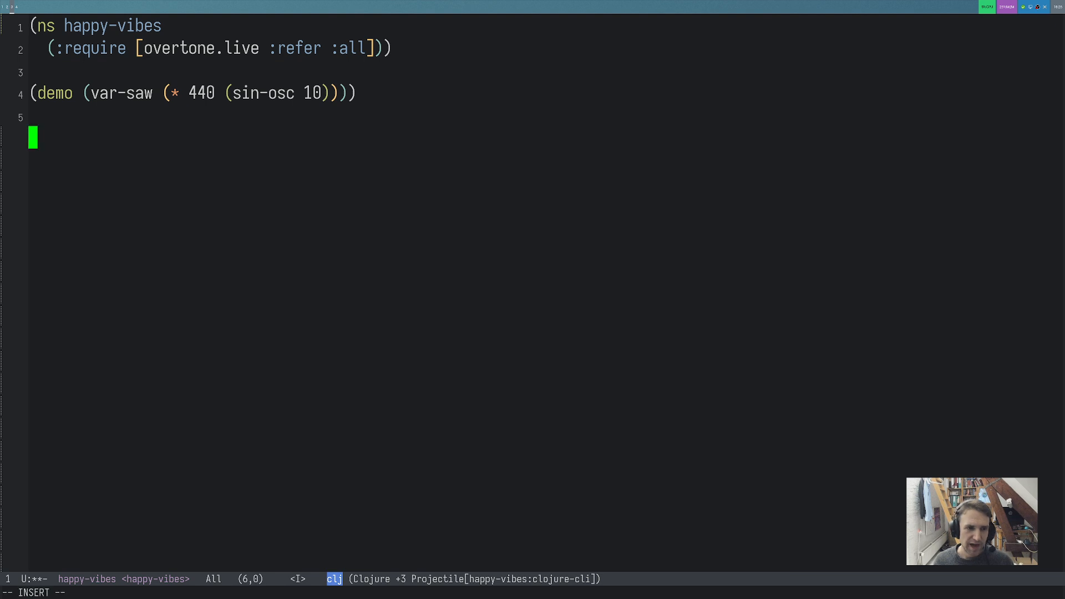
Step: Add comments ';; Emacs + CIDER' and ';; Vim + Fireplace / Conjure / Iced'
text(;; Emacs +)
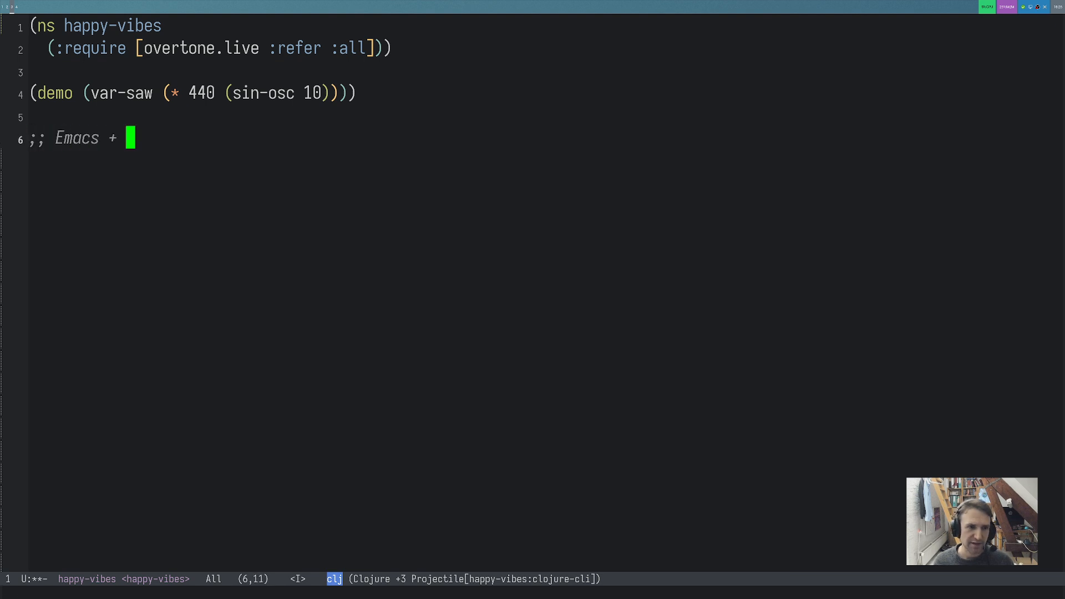
text(CIDER)
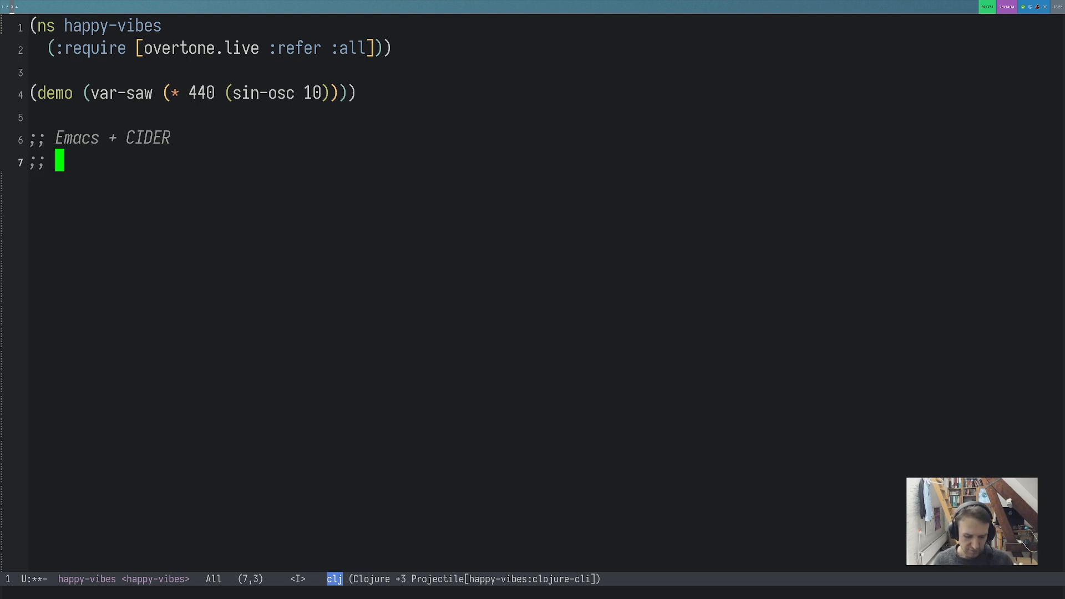
text(Vim +)
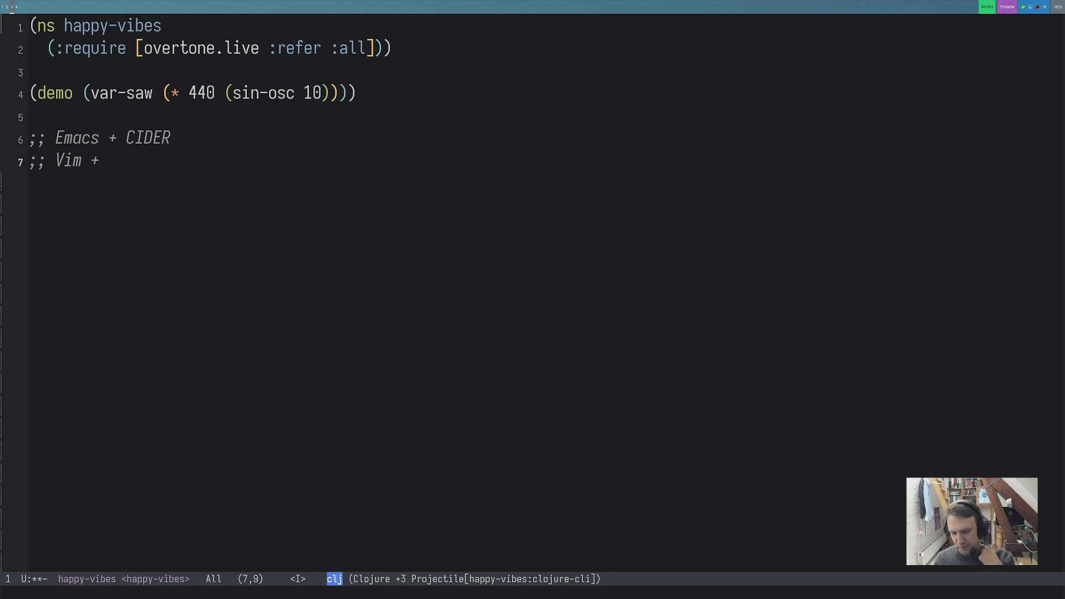
text(Firepla)
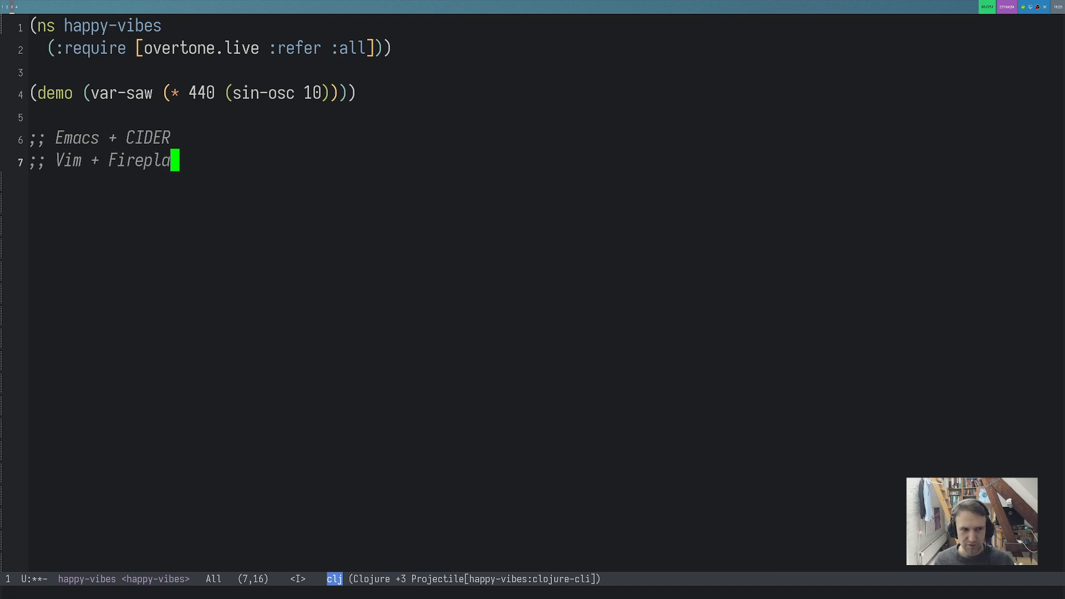
text(ce)
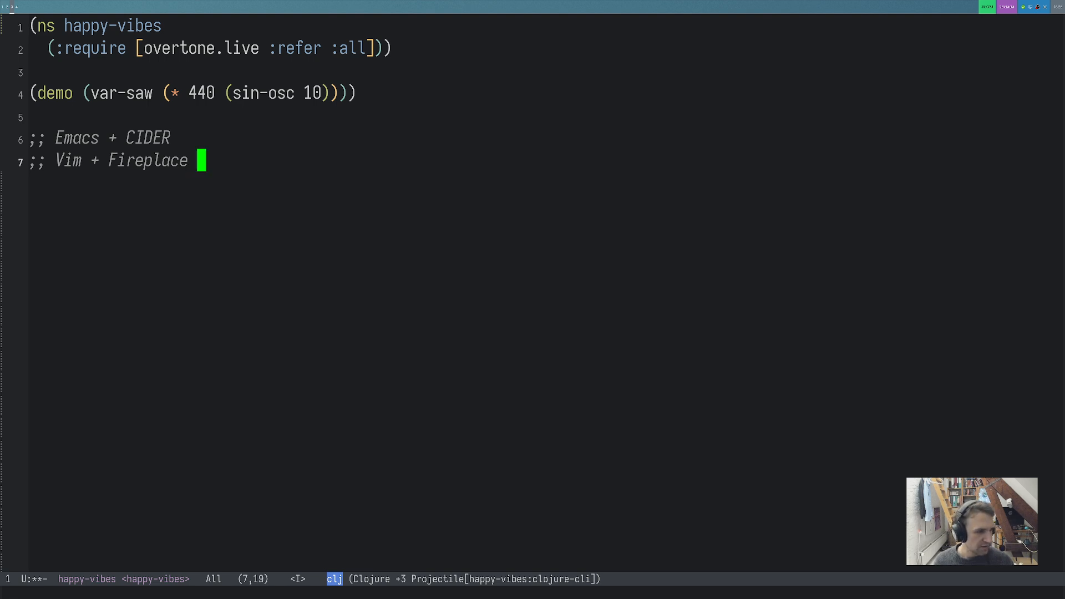
text(/ Comm)
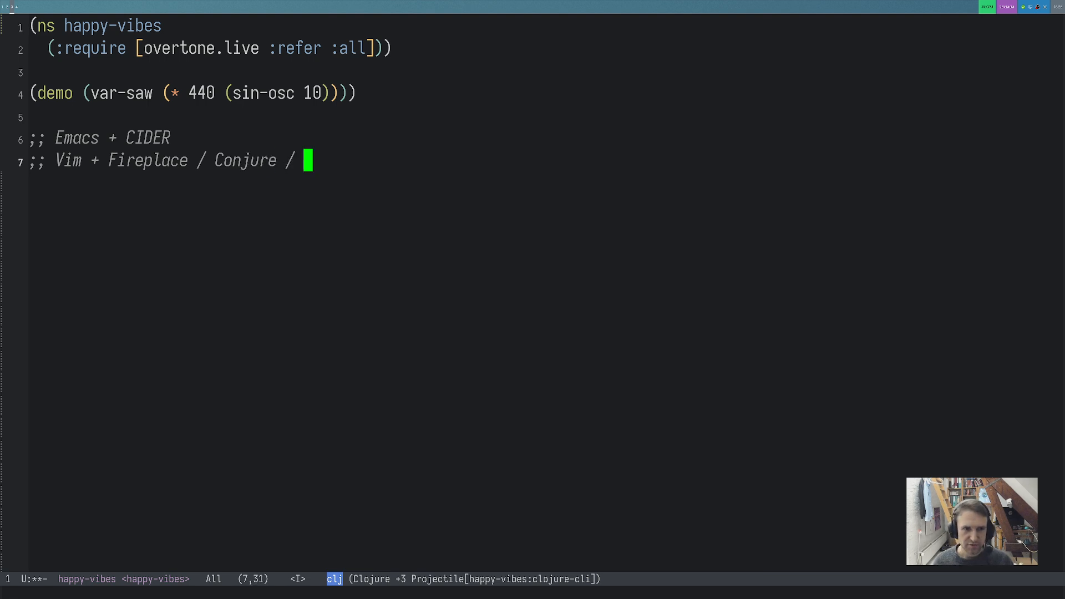
text(Iced)
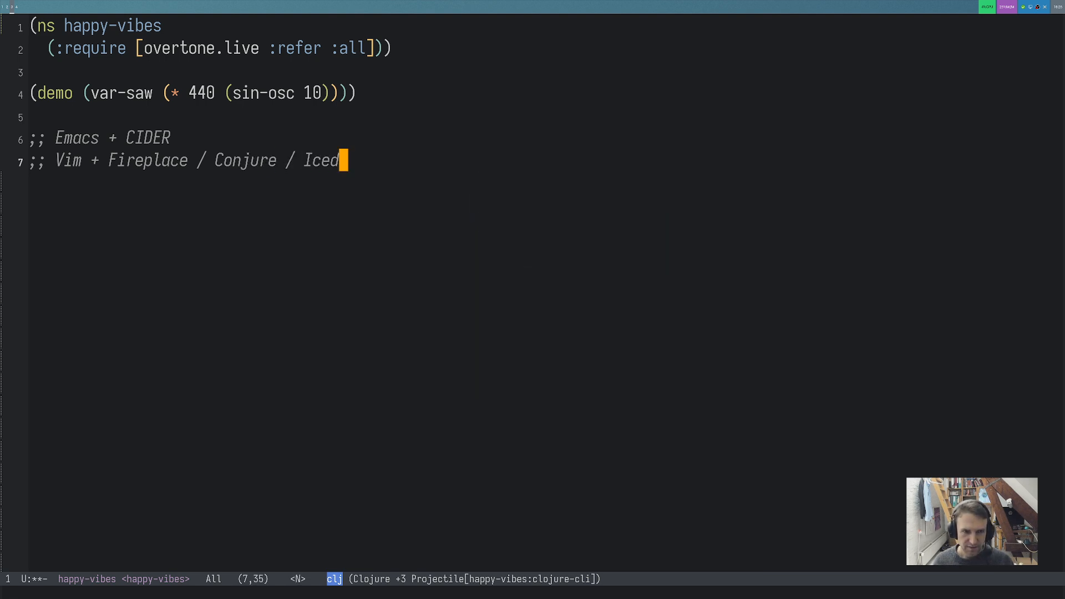
key(i)
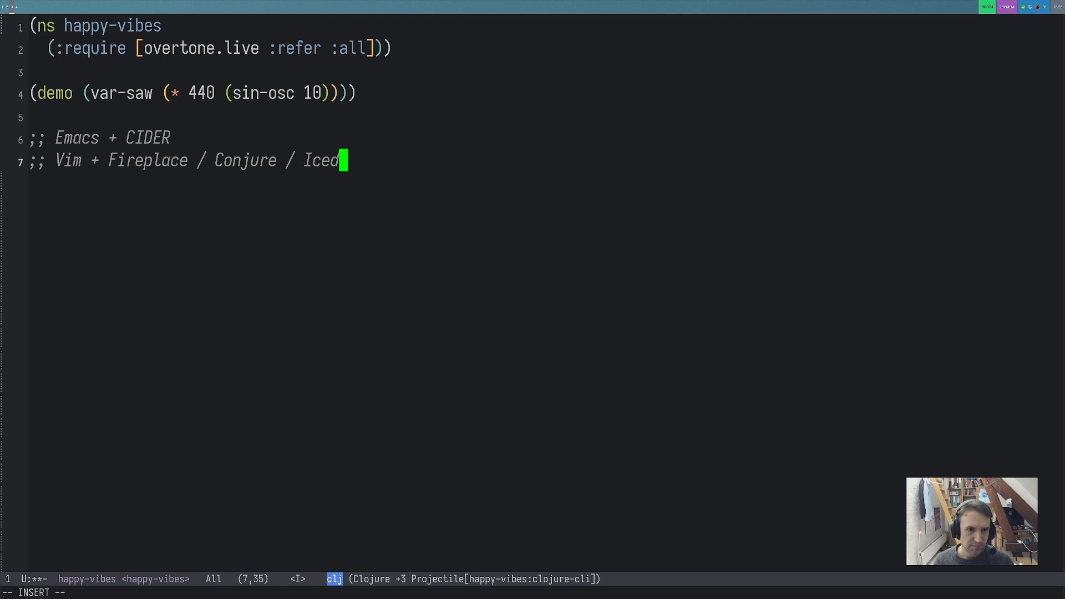
key(Enter)
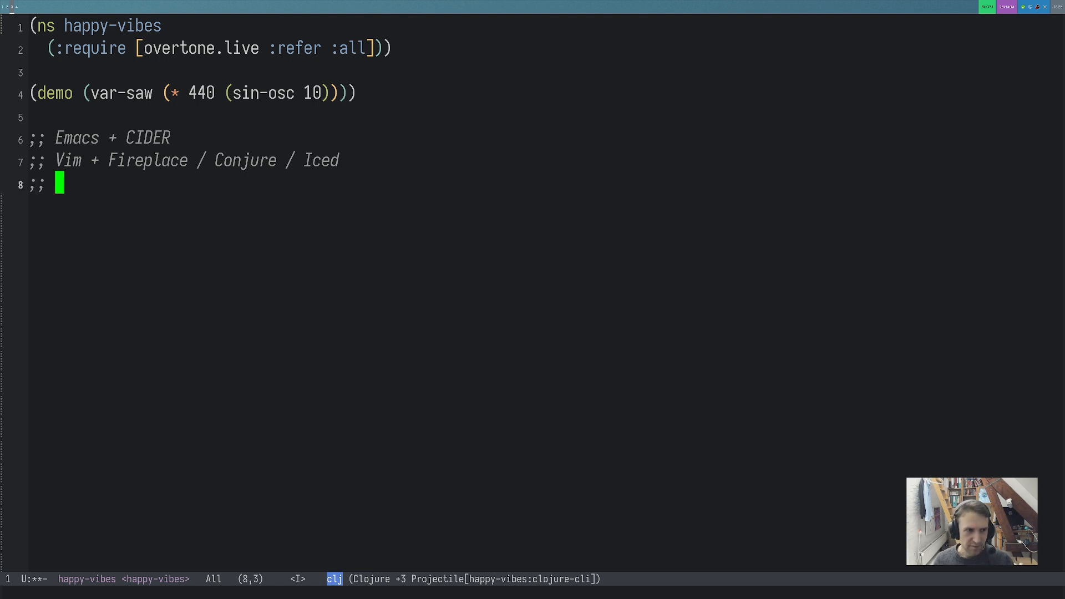
Step: Add IntelliJ + Cursive and VS Code + Calva comments, plus ';; Atom' after a blank line
text(IntelliJ + Cursive)
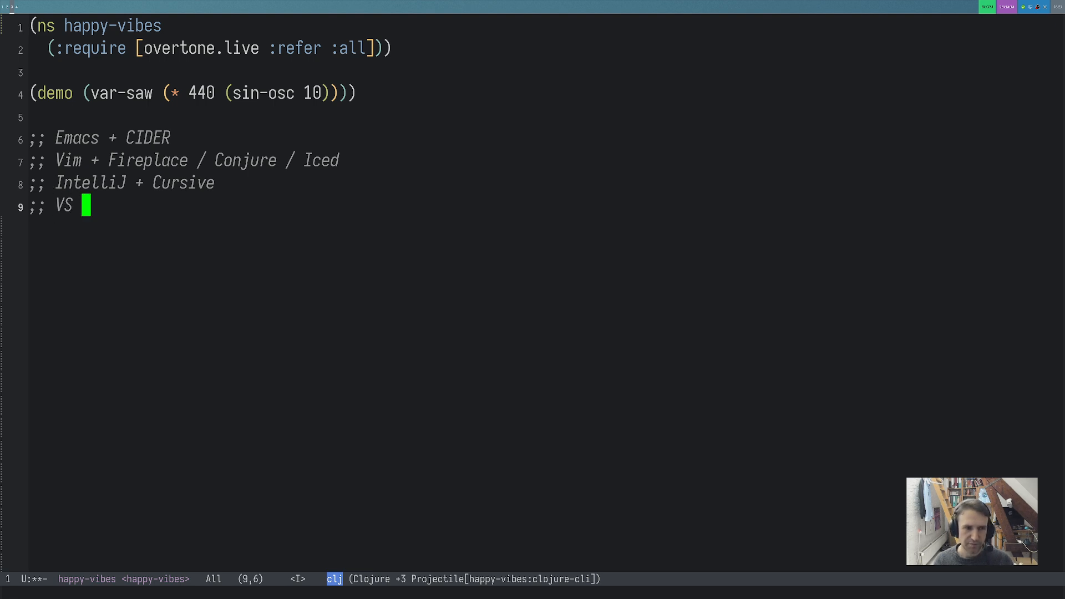
text(Code + Calva)
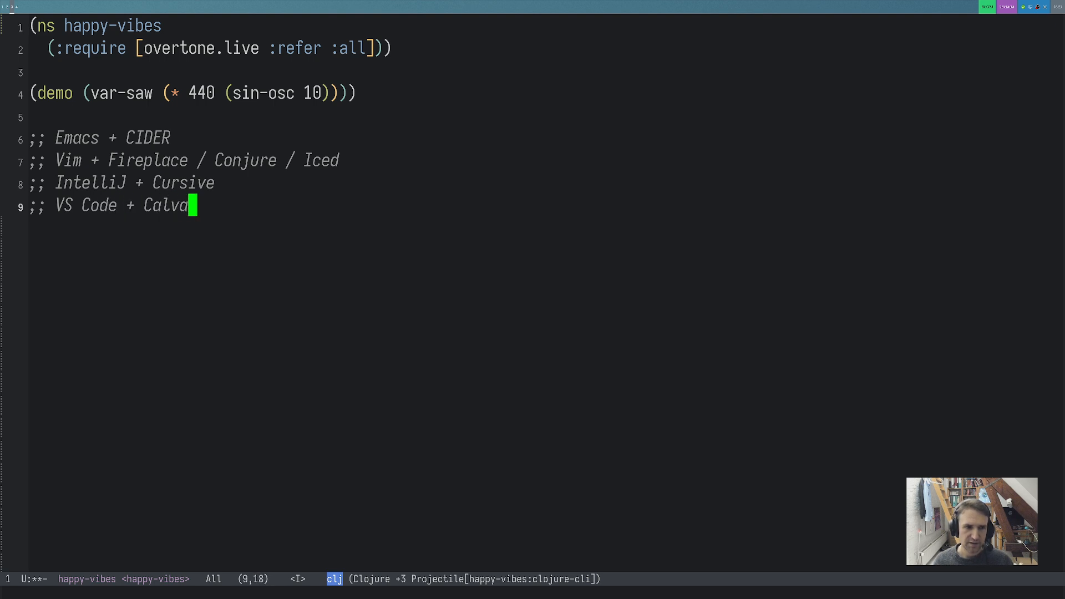
key(V)
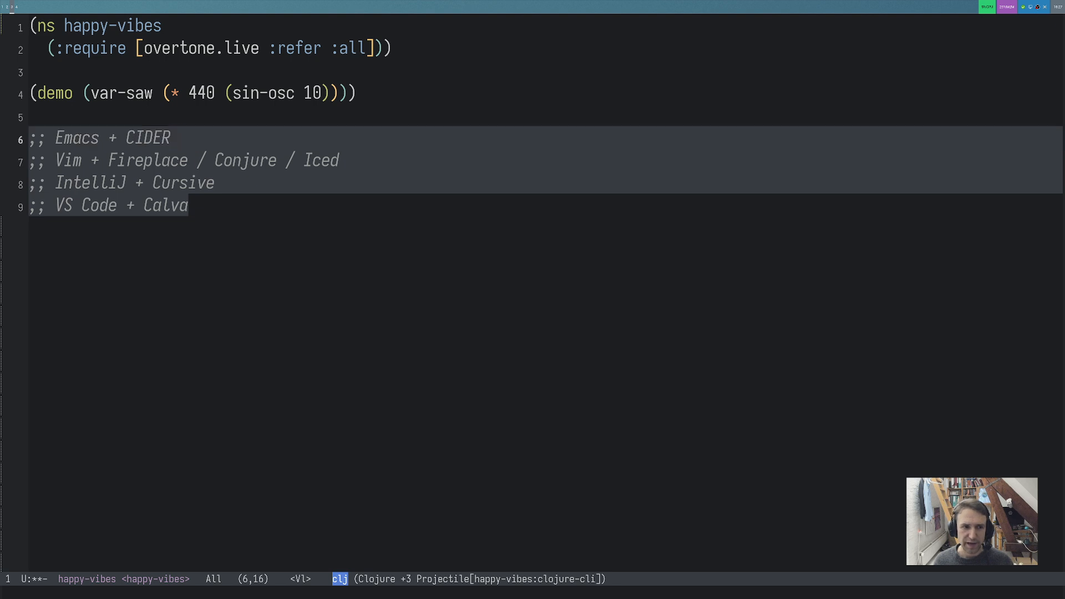
key(Escape)
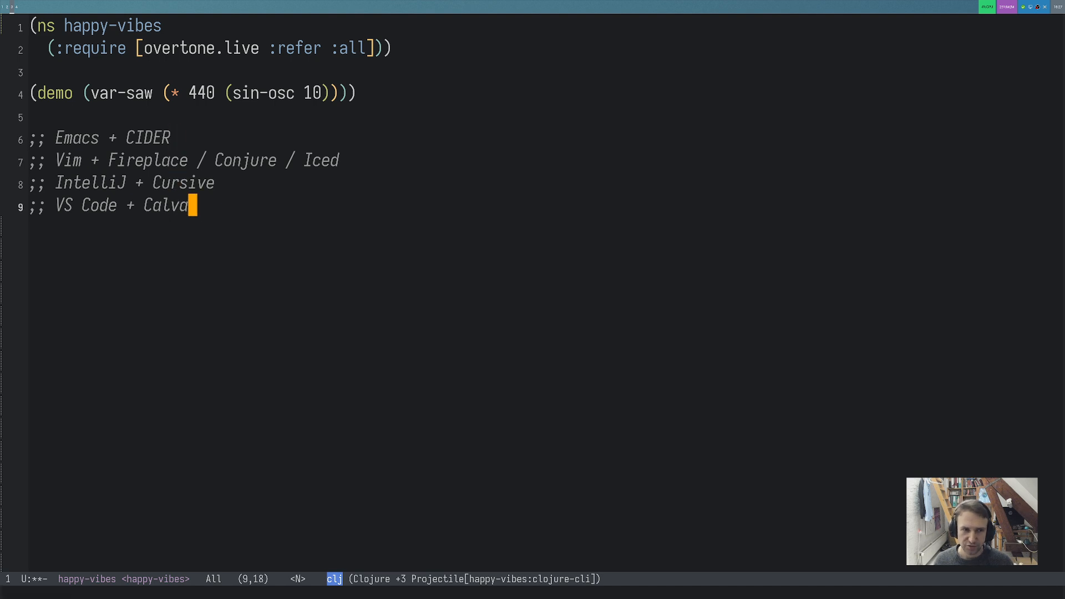
key(i)
text(;; Atom)
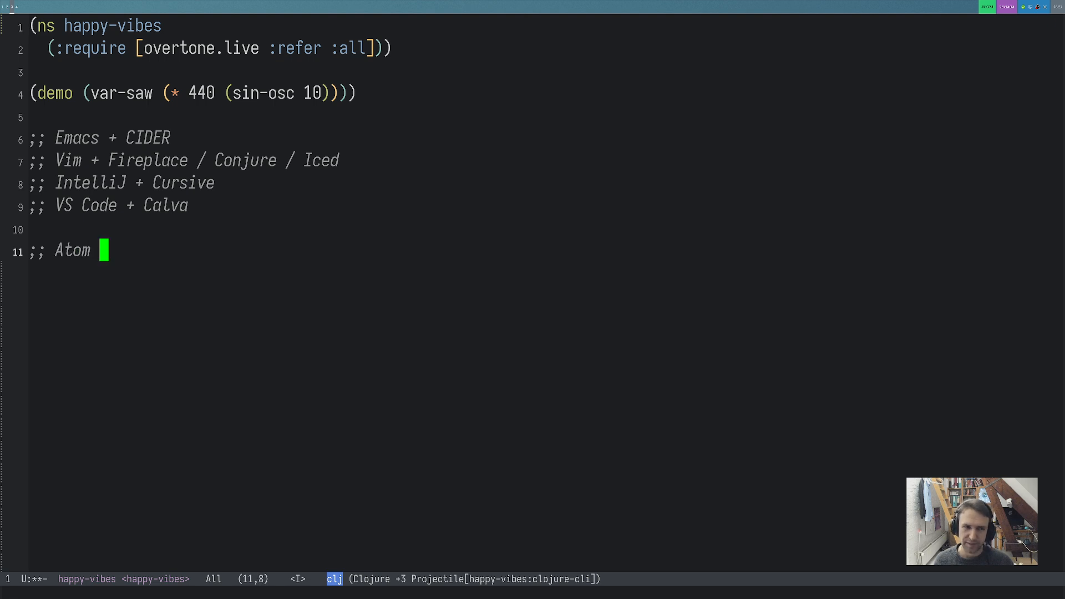
key(Escape)
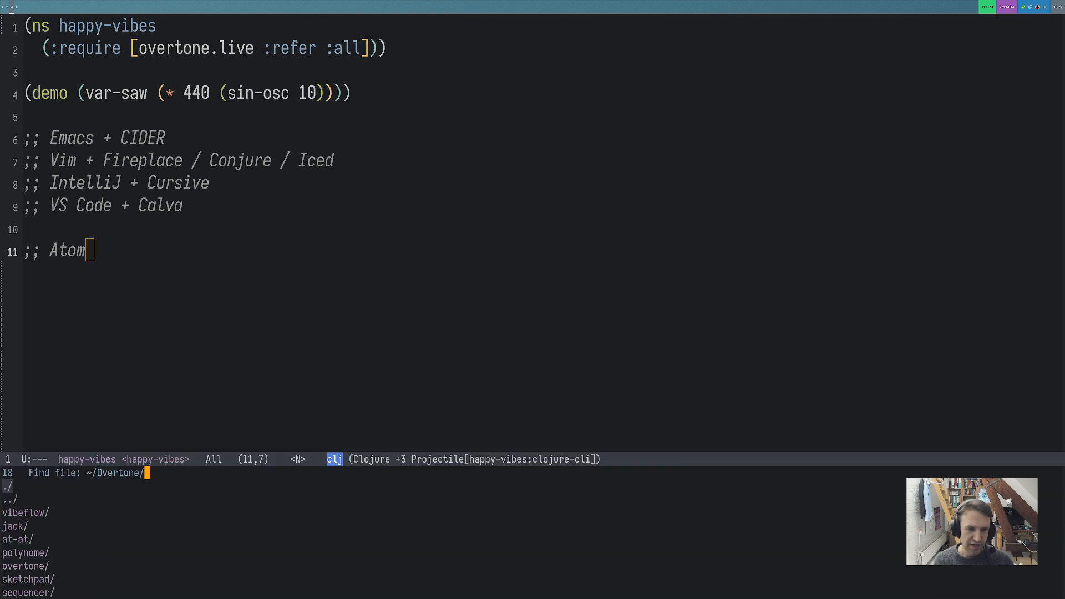
Step: Navigate to Overtone's src/overtone/examples/getting_started folder via find-file and project search
text(ov)
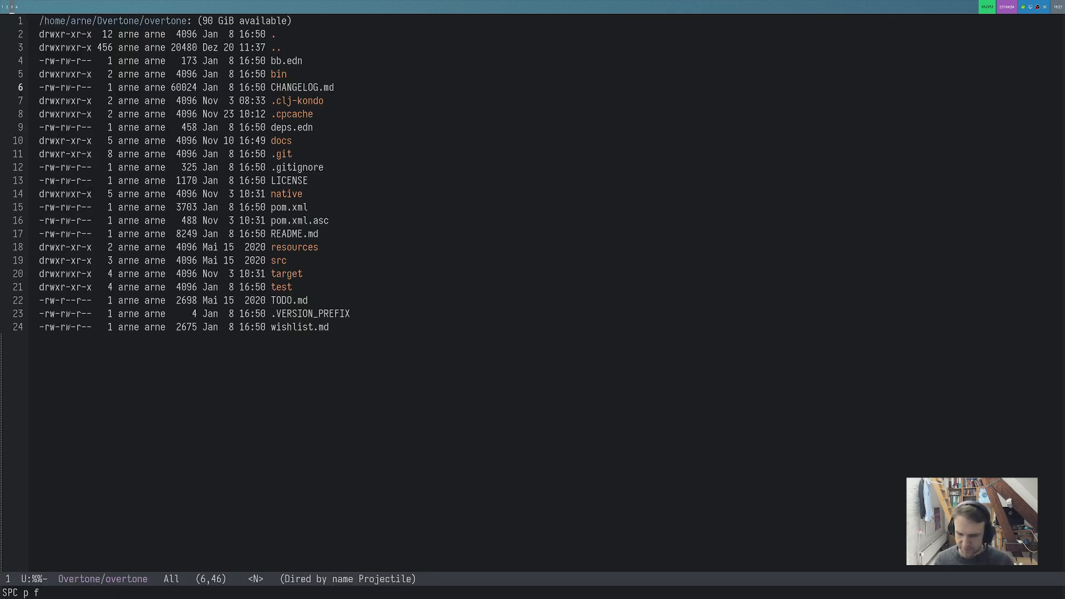
text(exa)
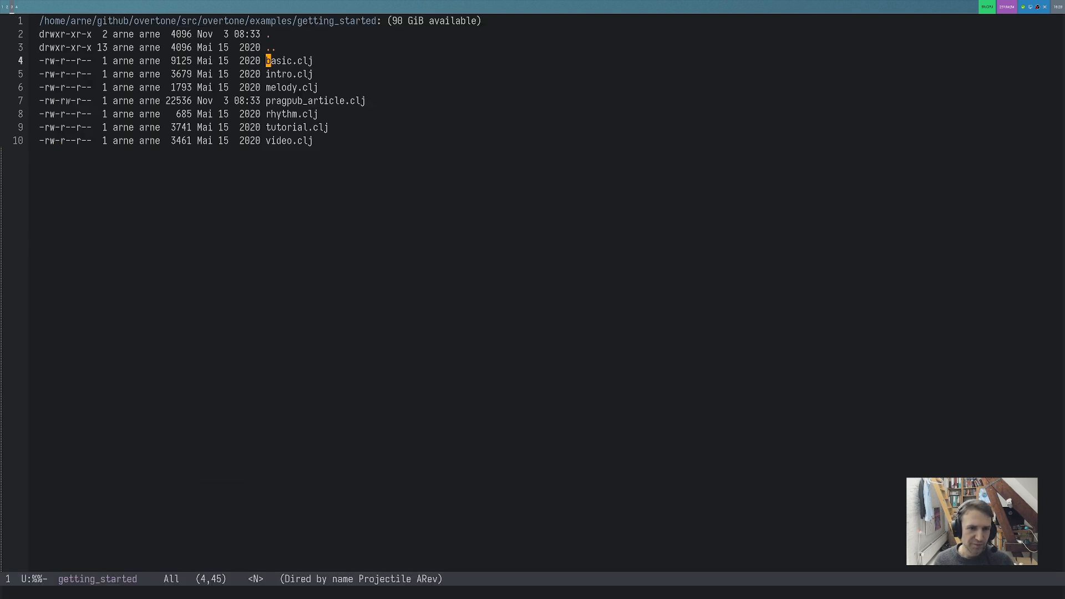
Step: Move down to basic.clj in the getting_started listing to open it
key(down)
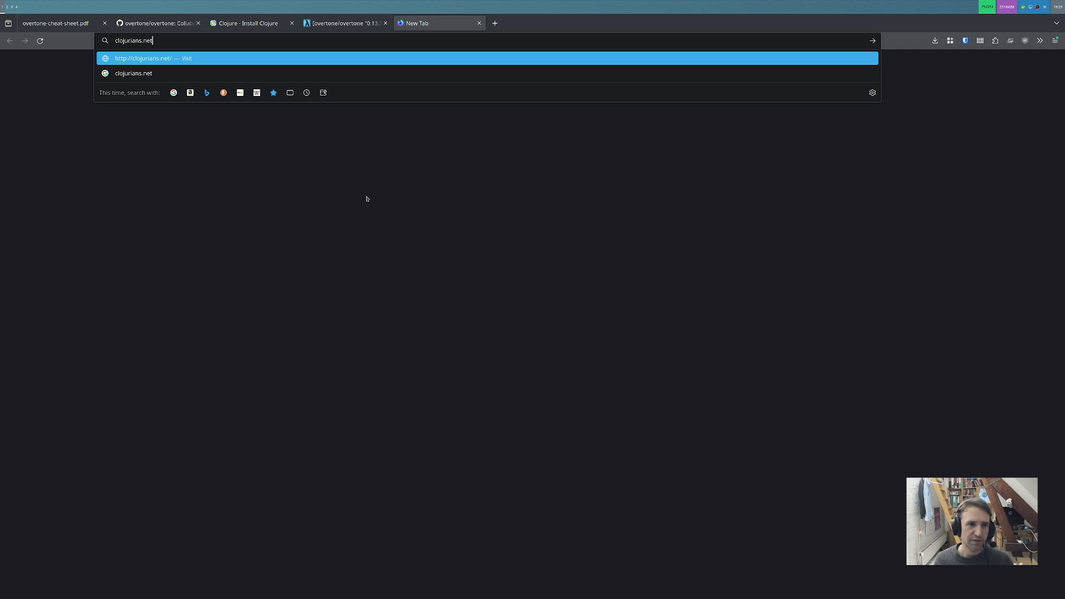
Step: Search clojurians.net for #overtone and open a second new tab for toot.cat
text(#overtone)
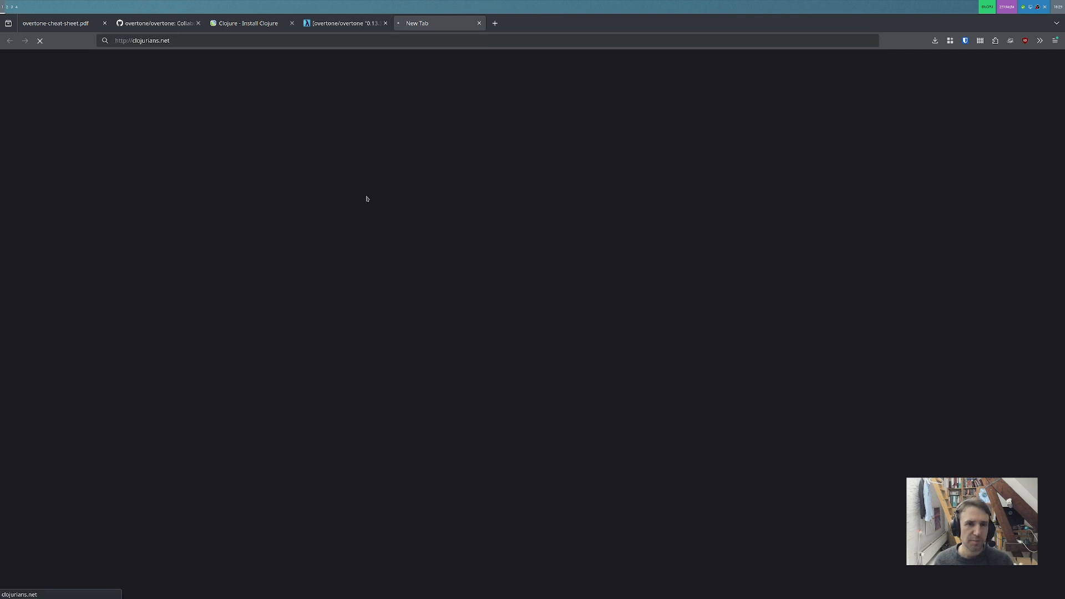
click(494, 23)
text(toot.cat)
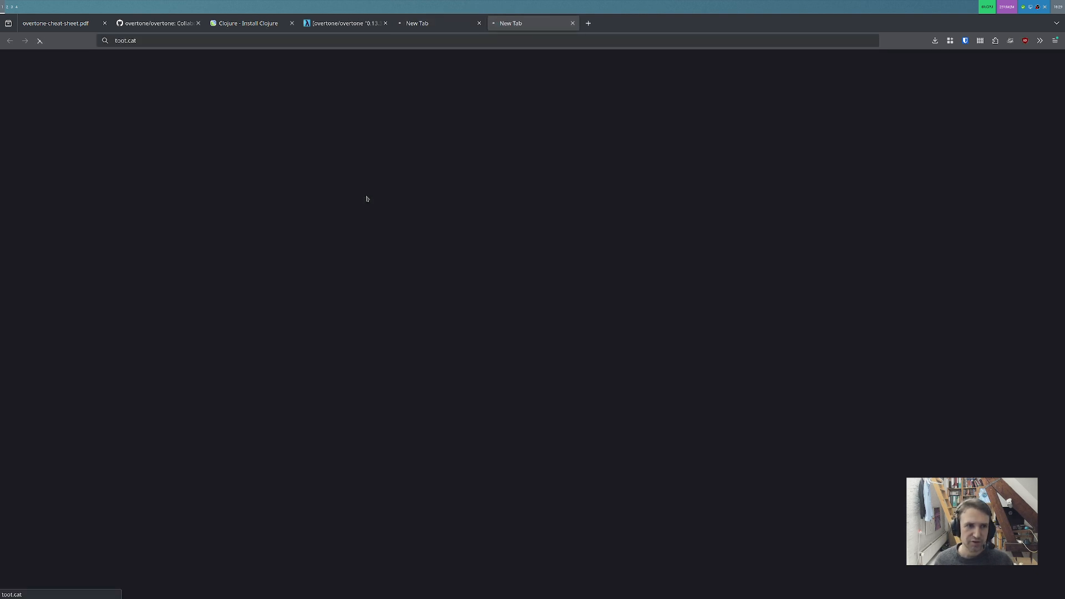